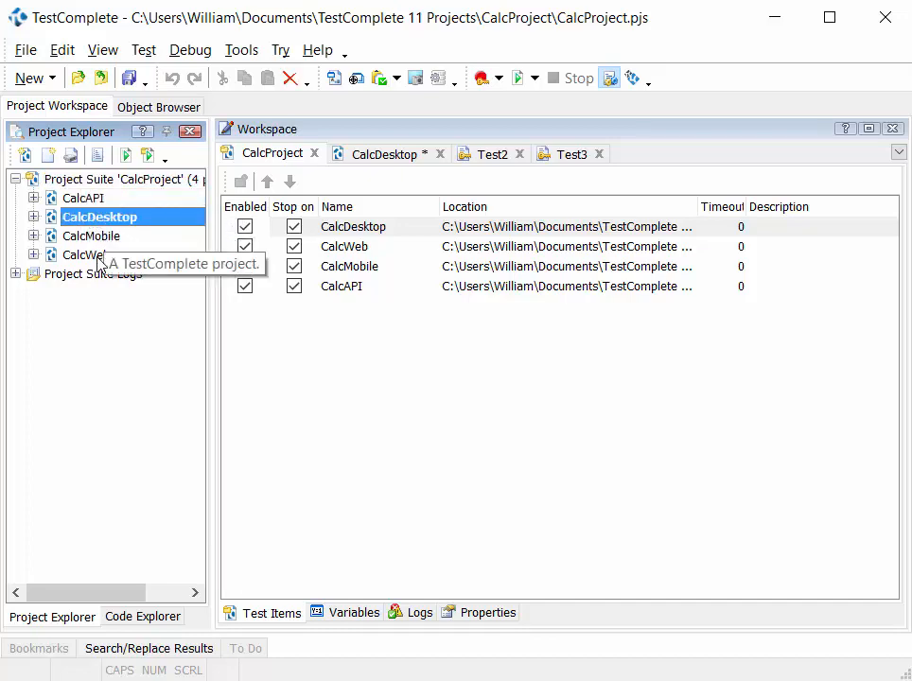
Browse the CalcProject suite, expanding CalcDesktop to view Test1, Test3 and the Advanced folder
left_click(117, 178)
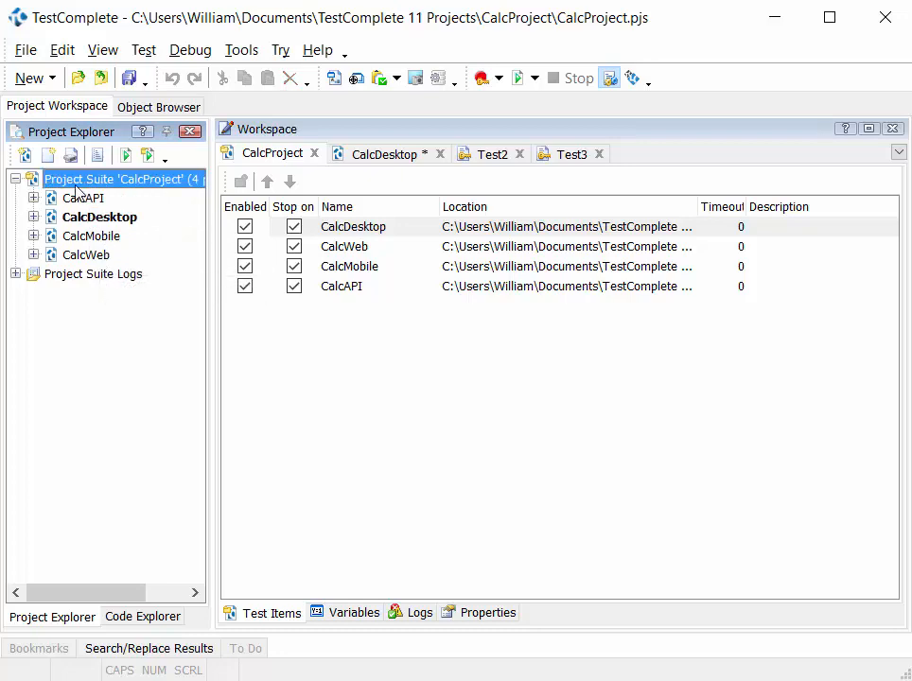
mouse_move(87, 254)
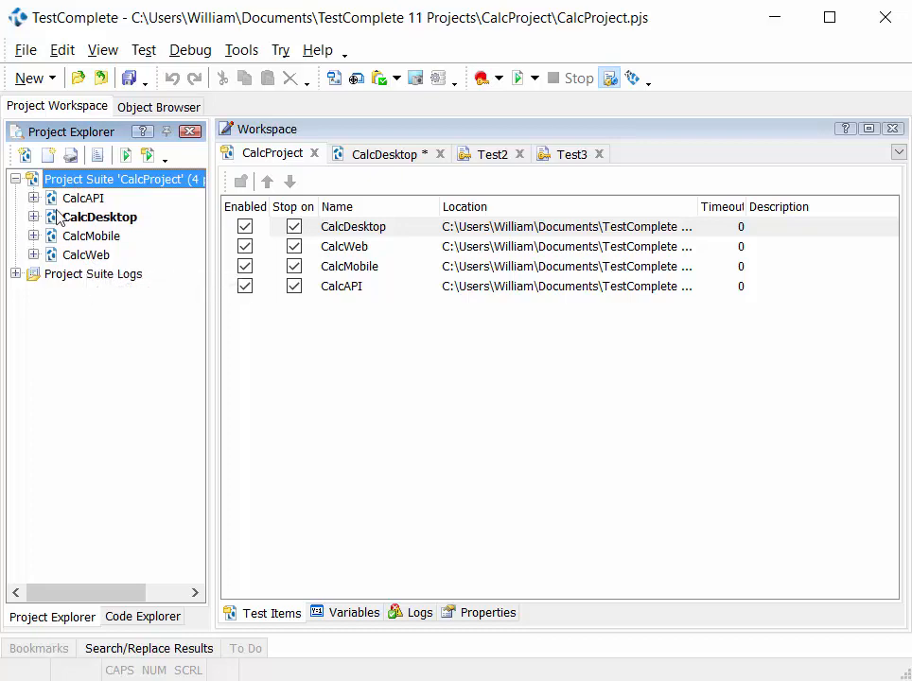
left_click(34, 216)
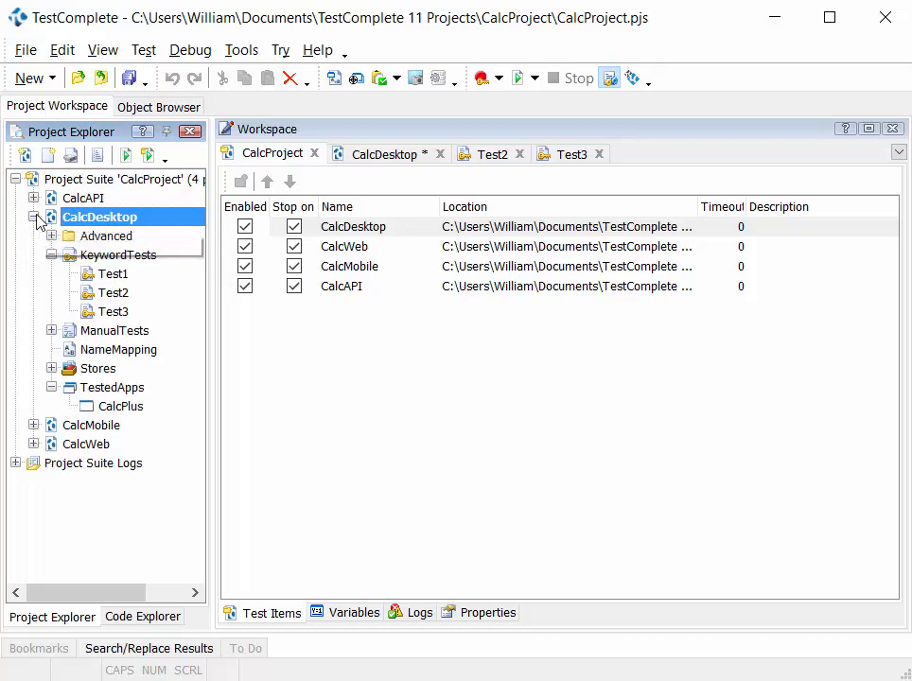
mouse_move(98, 216)
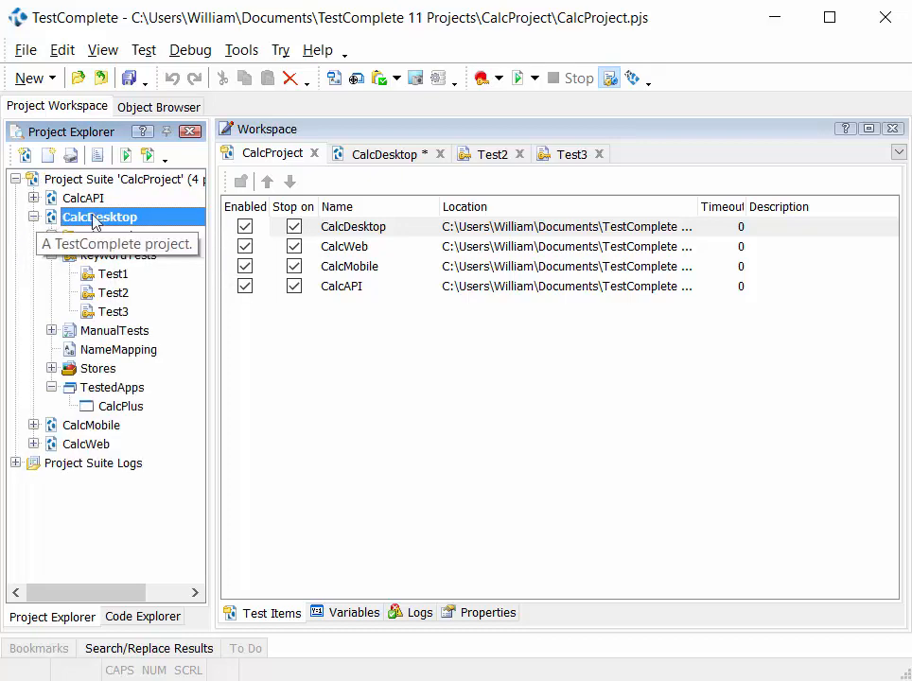
mouse_move(119, 253)
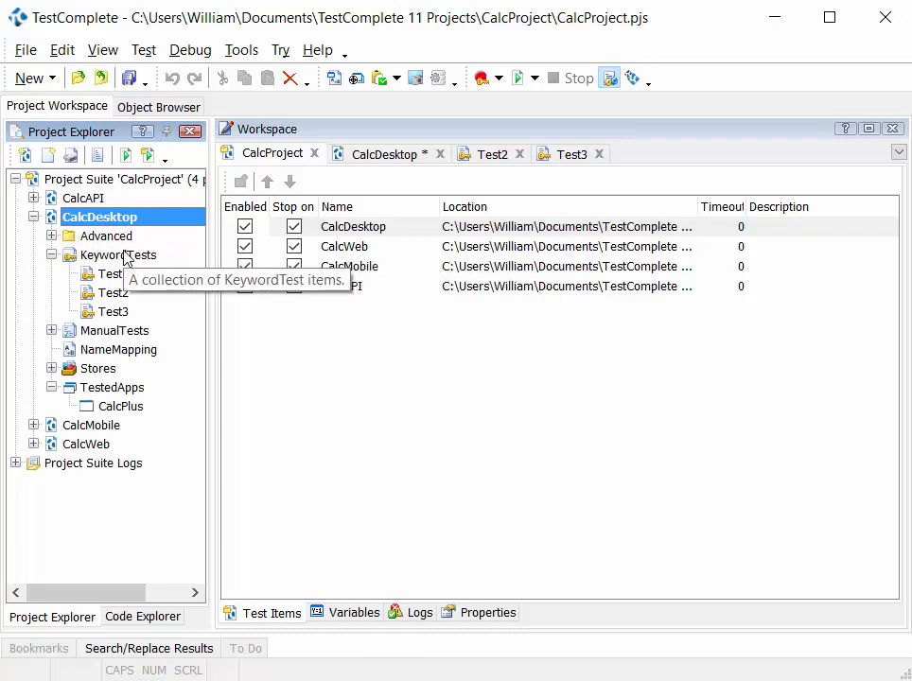
mouse_move(112, 272)
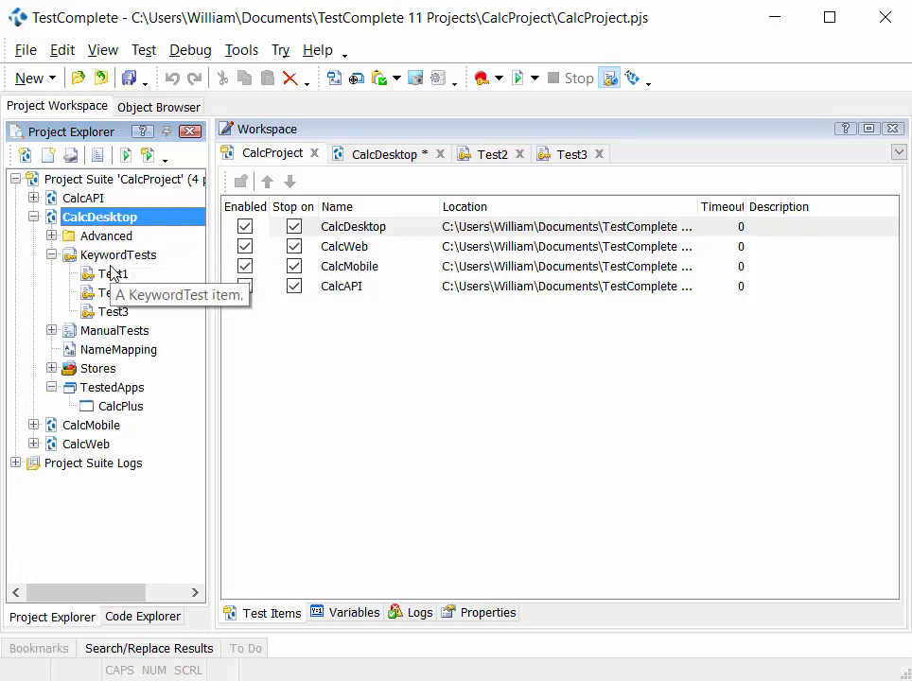
left_click(113, 273)
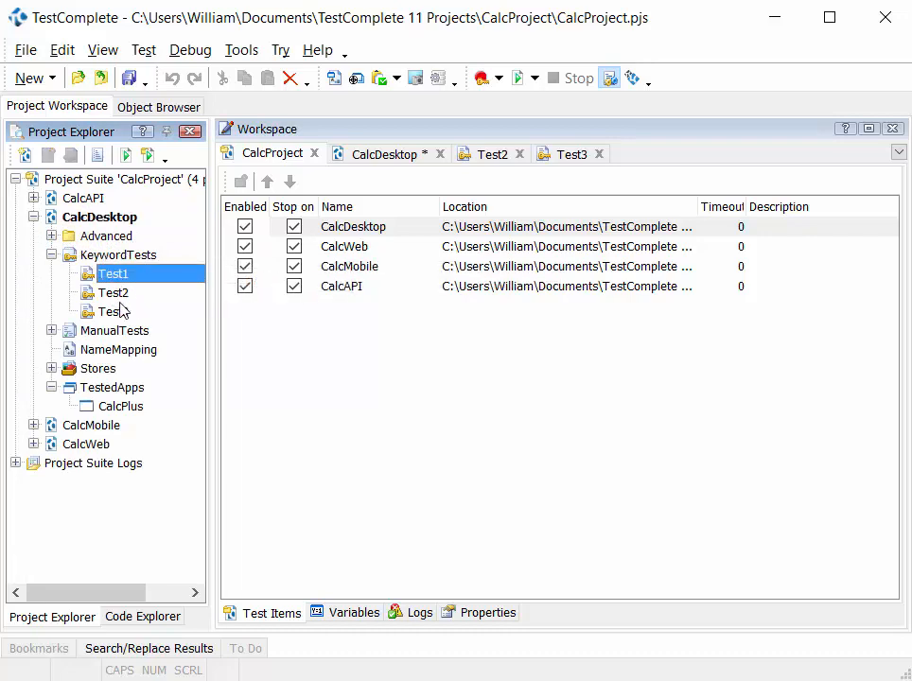
left_click(114, 310)
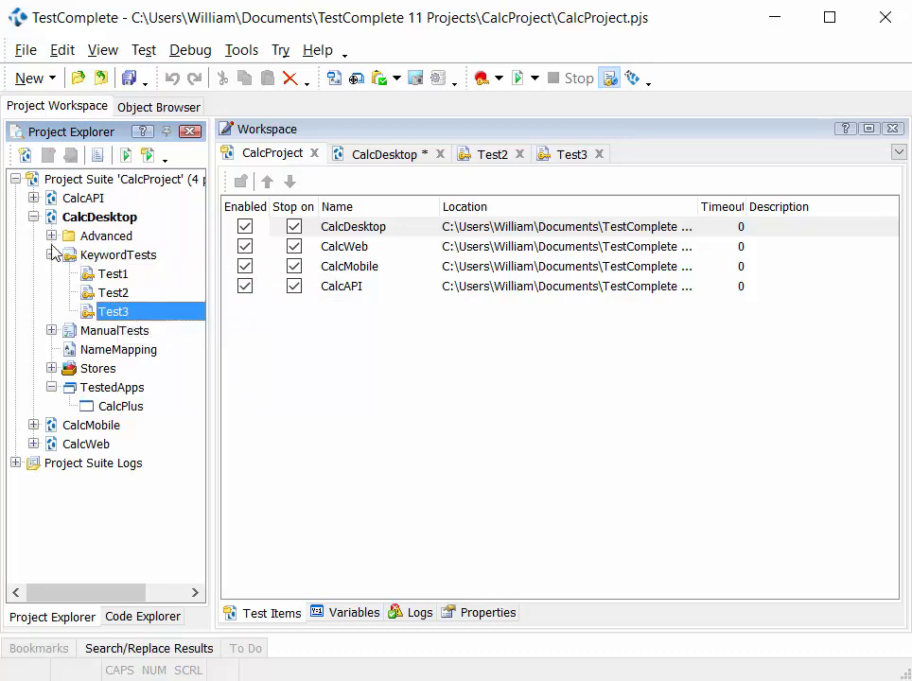
left_click(53, 234)
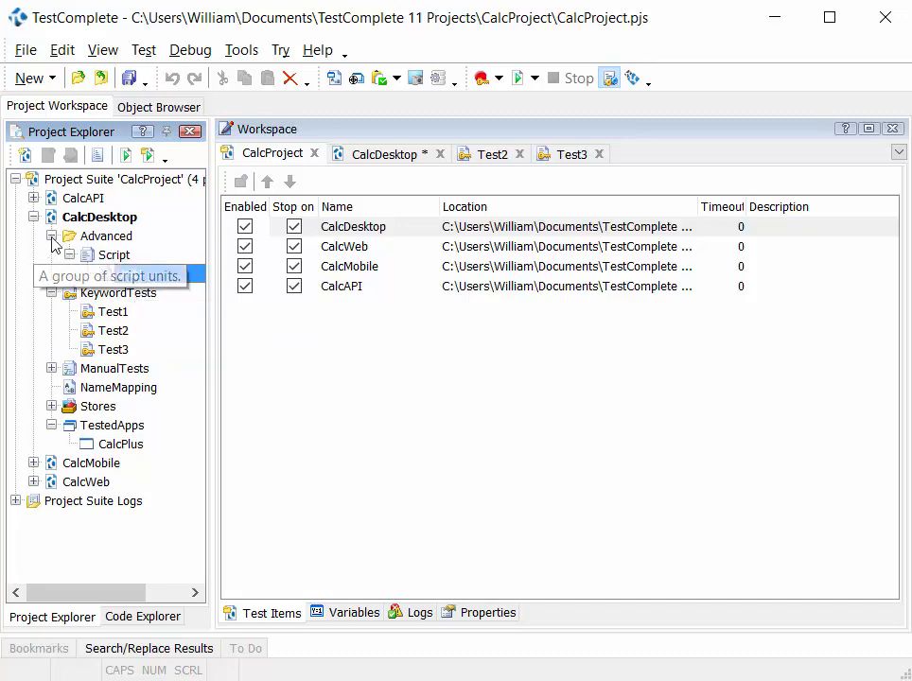
left_click(34, 215)
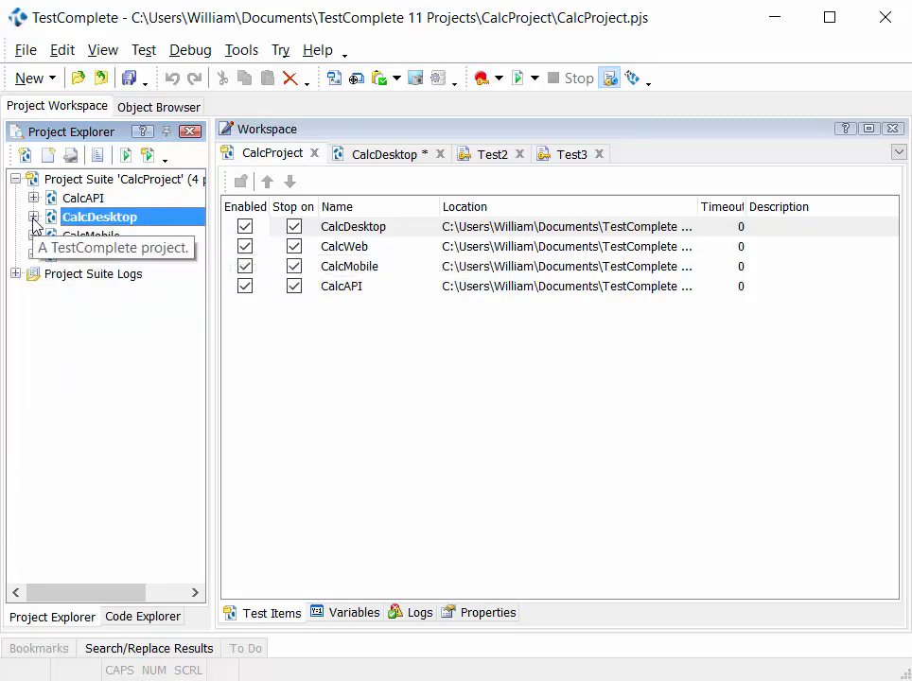
left_click(34, 215)
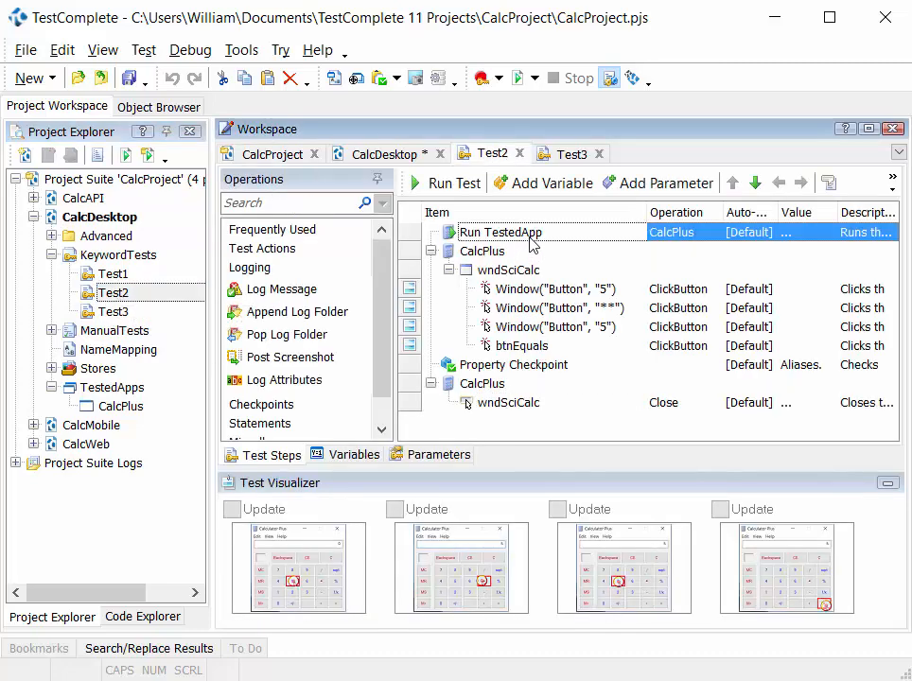
mouse_move(549, 386)
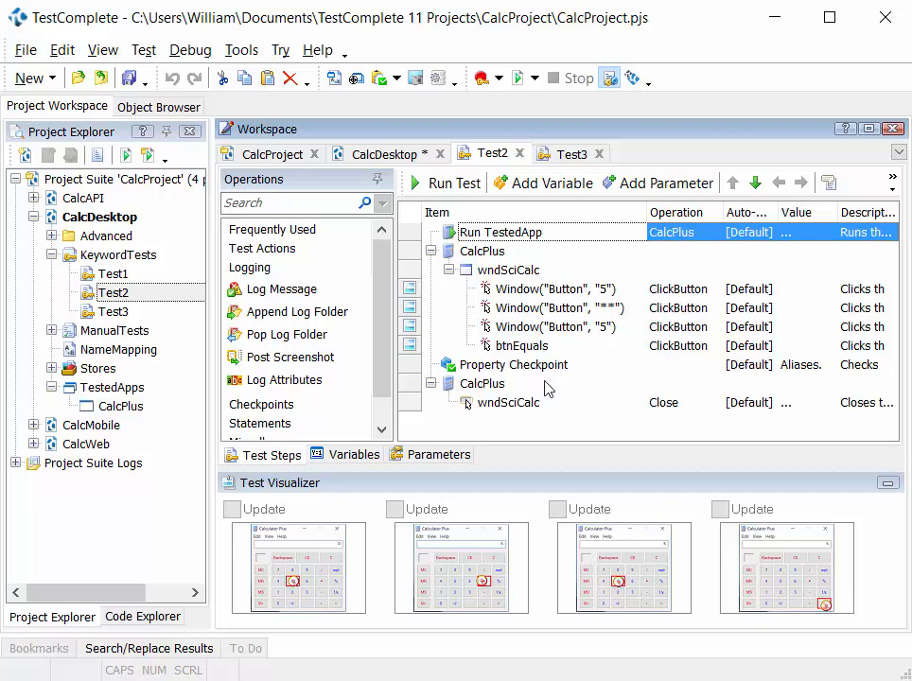
Collapse both CalcPlus step groups in Test2, then return via CalcDesktop to the suite's project list
left_click(435, 250)
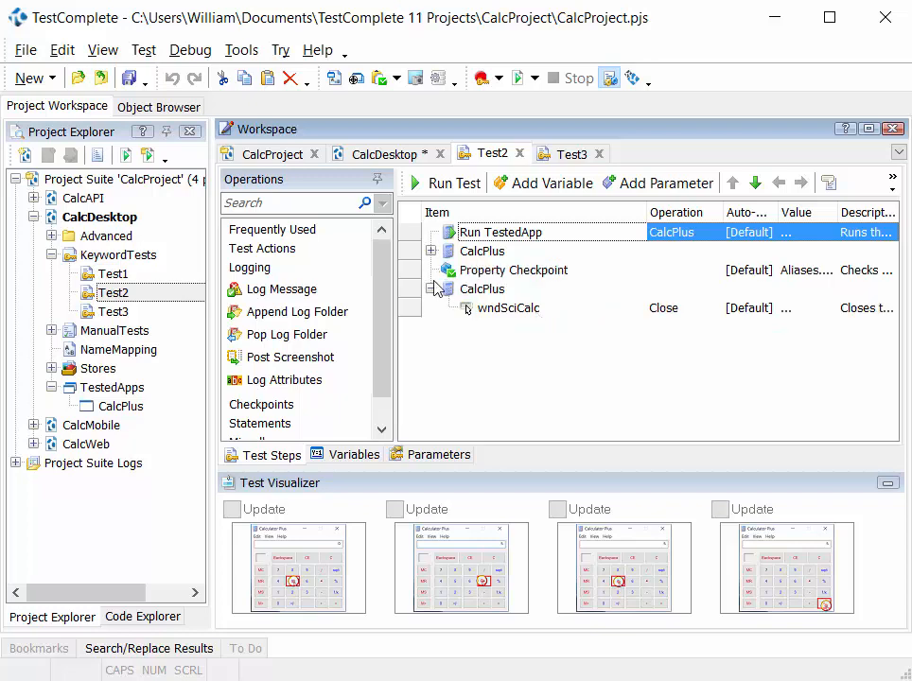
left_click(431, 289)
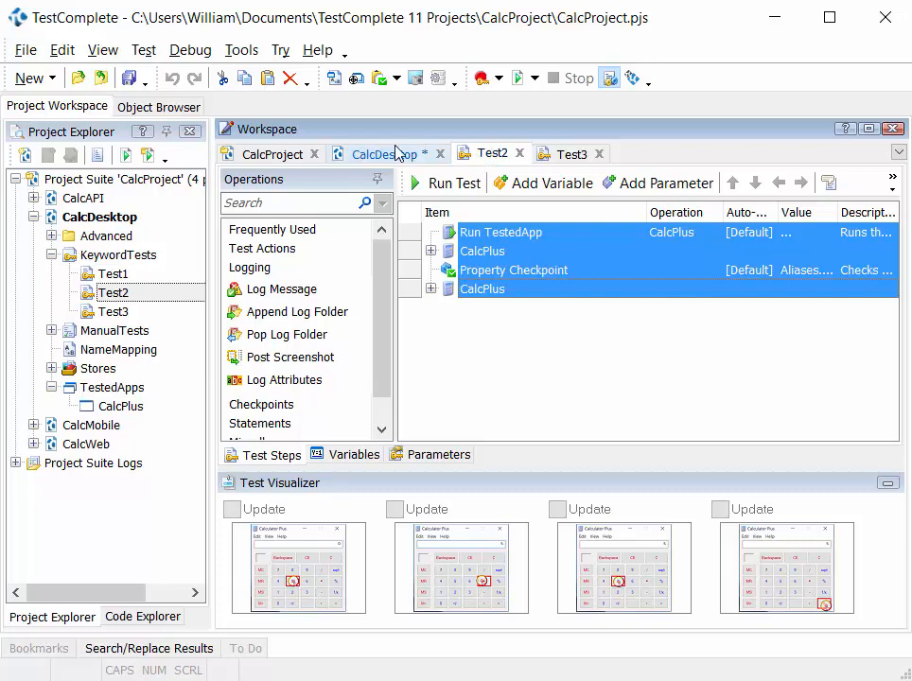
left_click(386, 153)
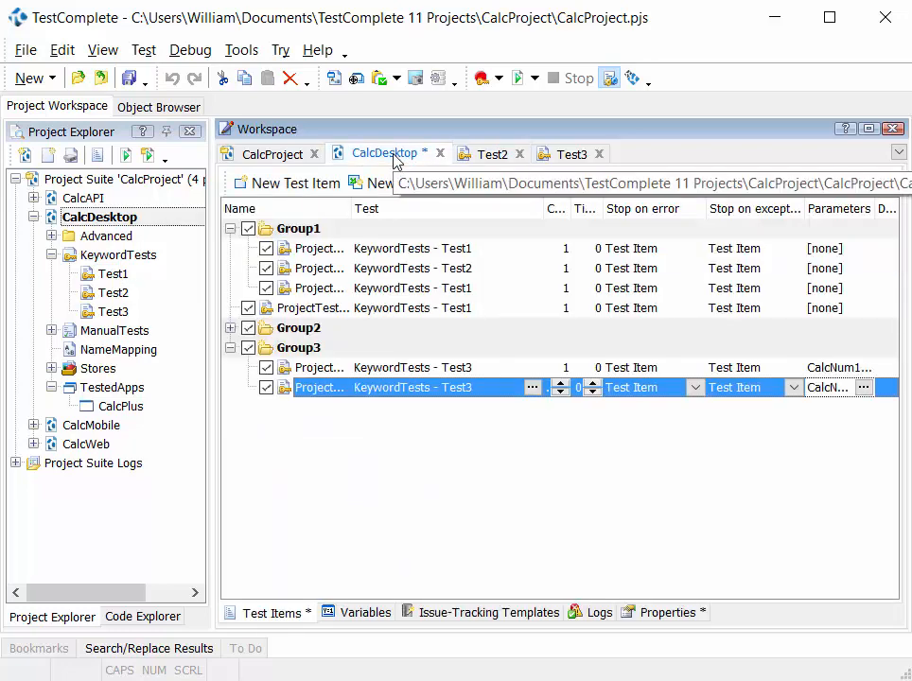
left_click(273, 154)
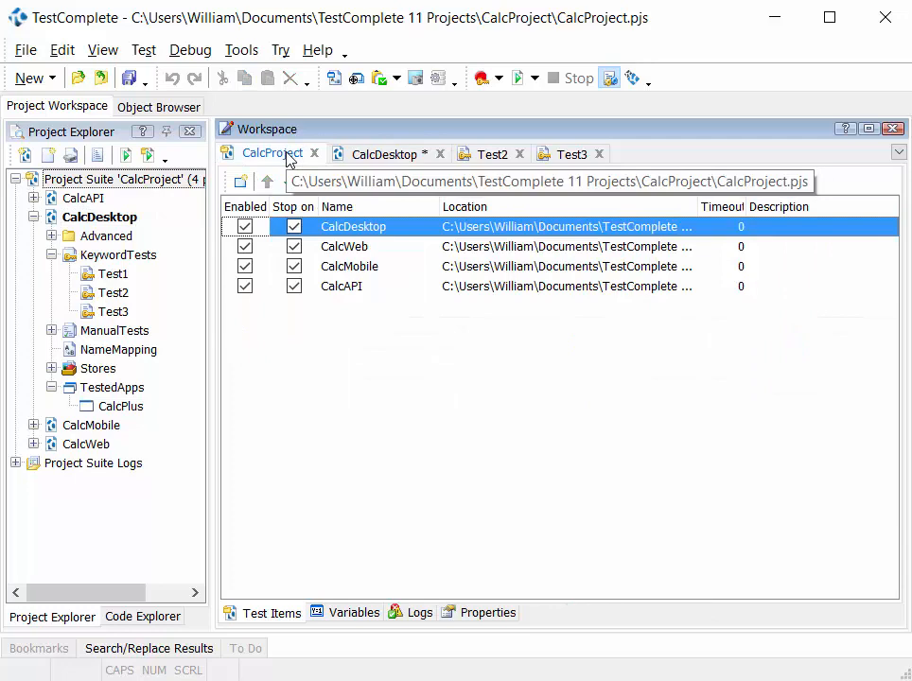
mouse_move(119, 189)
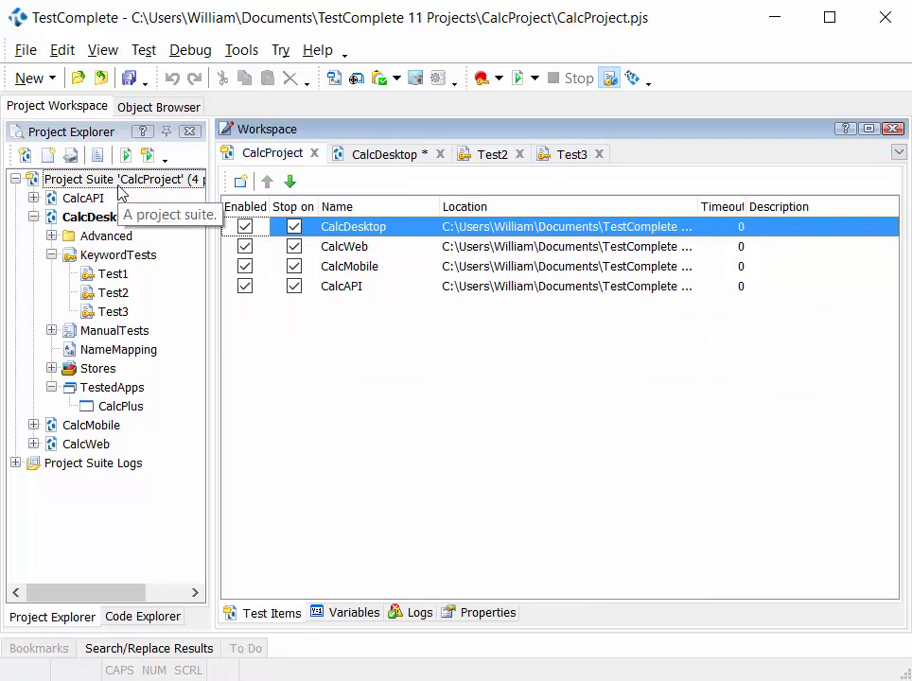
mouse_move(98, 216)
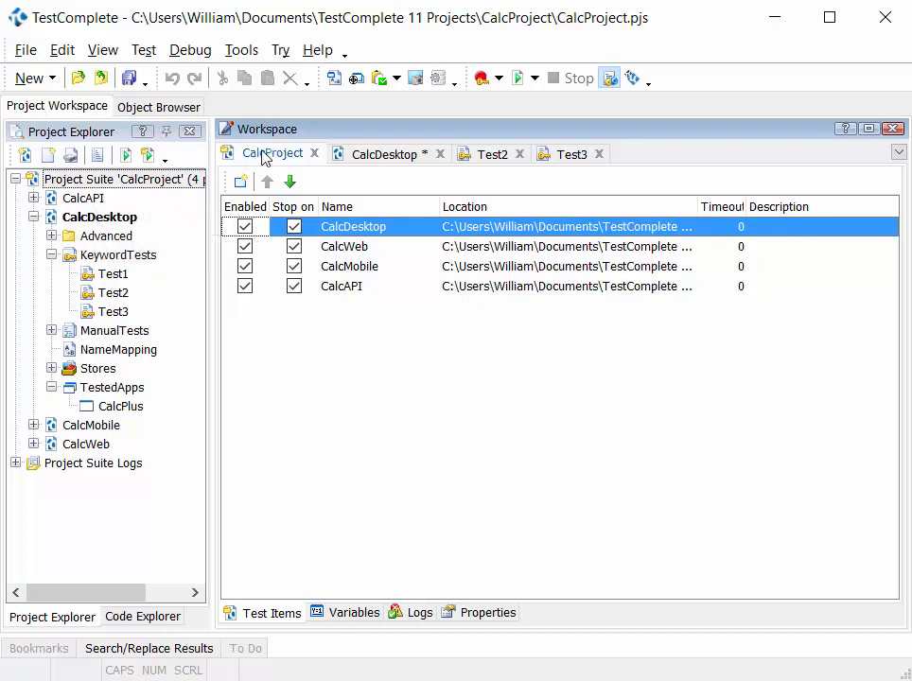
mouse_move(148, 180)
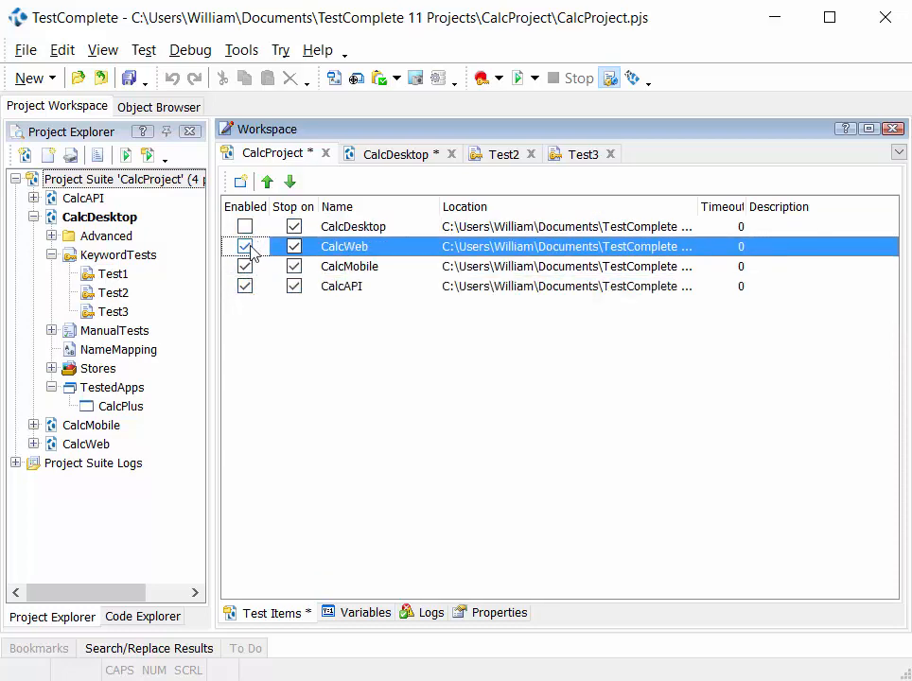
Select the CalcWeb project in the suite's Test Items page with CalcDesktop left unchecked
left_click(529, 77)
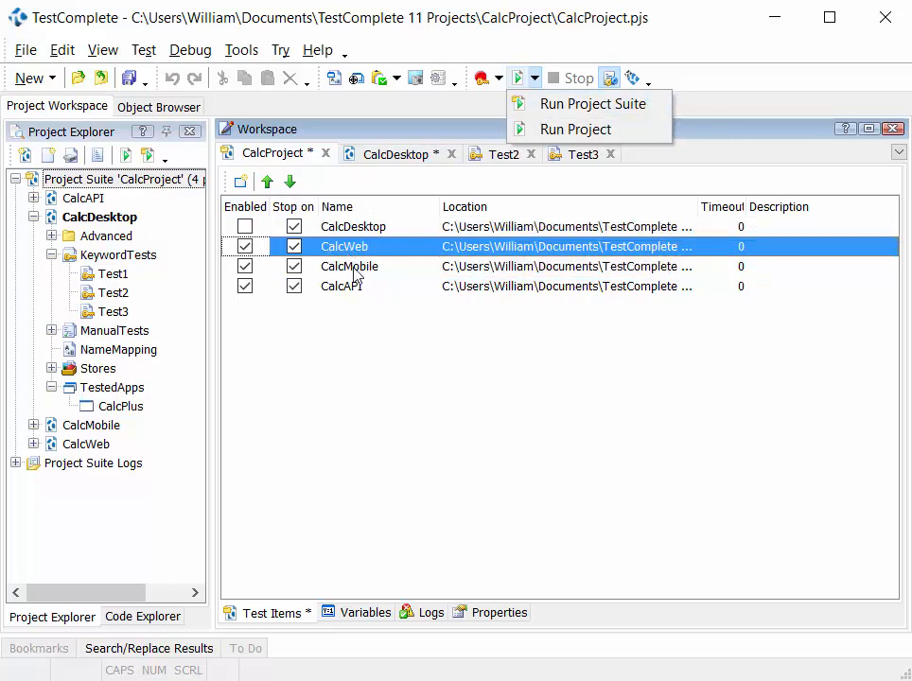
mouse_move(364, 296)
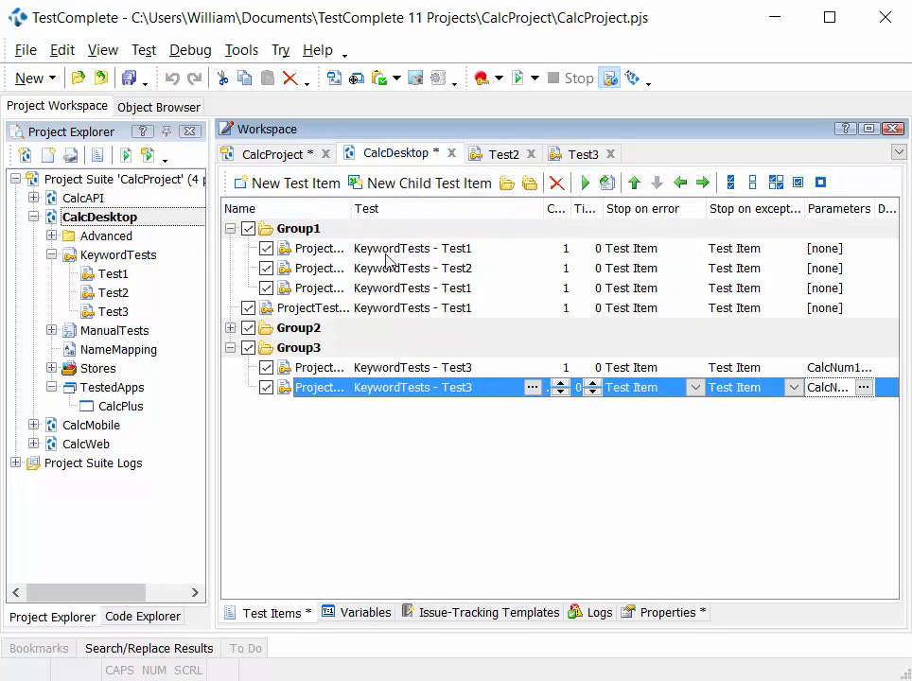
mouse_move(427, 253)
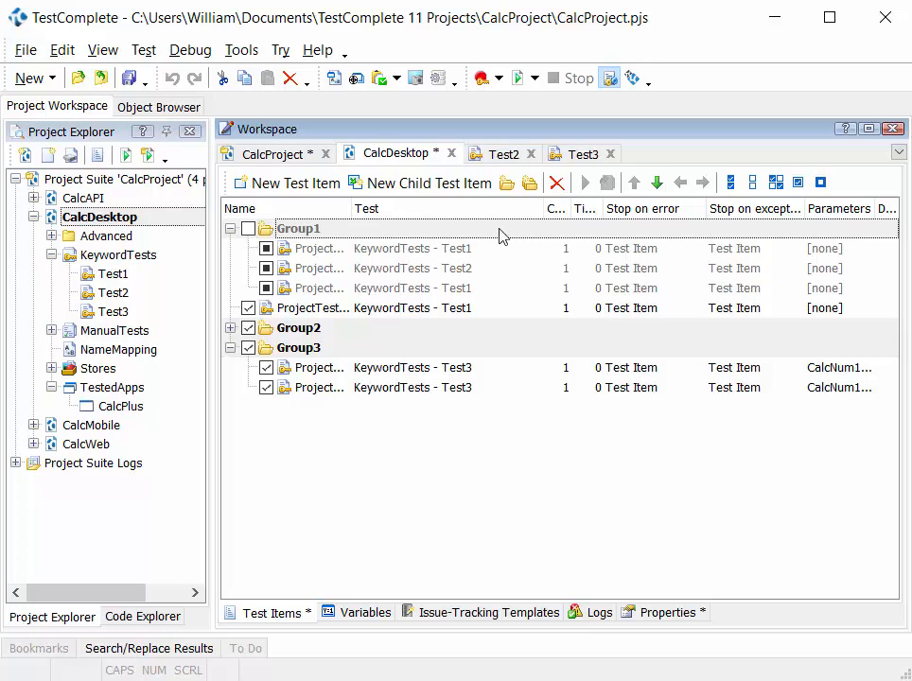
Uncheck Group1 in CalcDesktop's Test Items, keep the last Group3 item enabled and bring up its actions
left_click(538, 77)
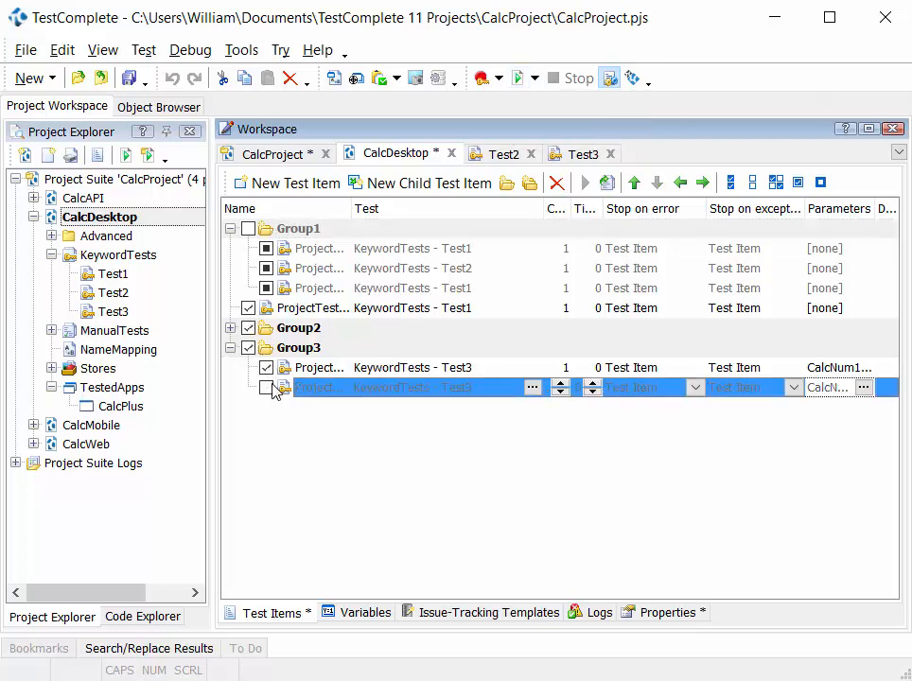
left_click(264, 386)
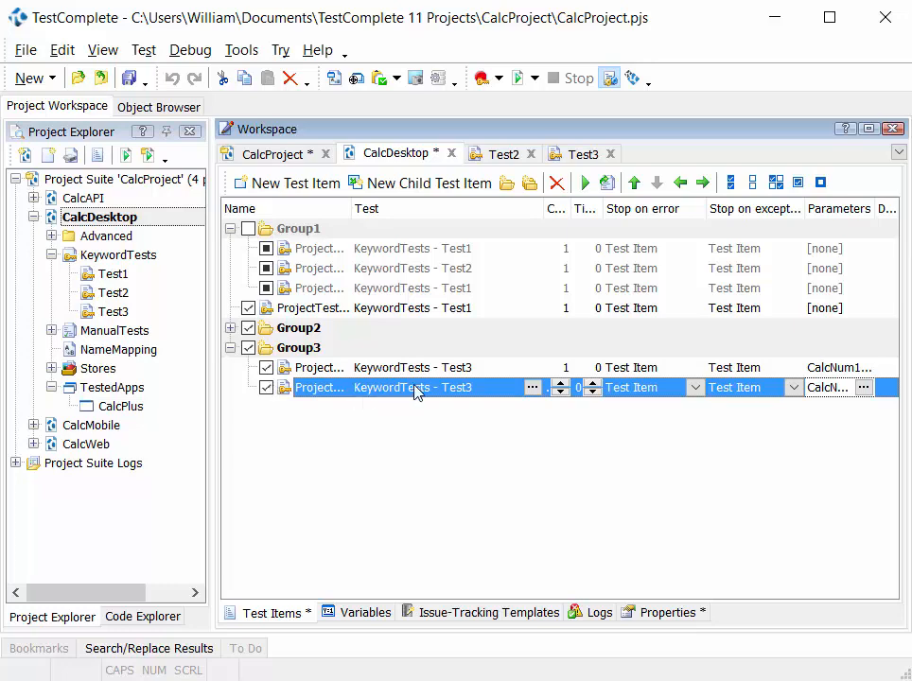
right_click(407, 388)
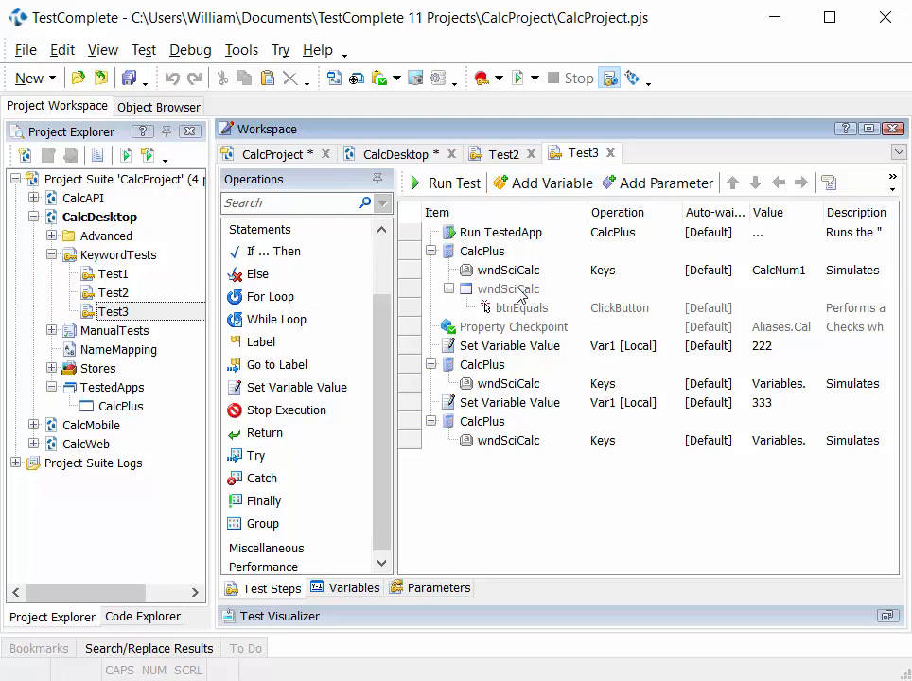
Toggle the wndSciCalc Keys operation in Test3 off and back on via Enable/Disable Operations
left_click(507, 288)
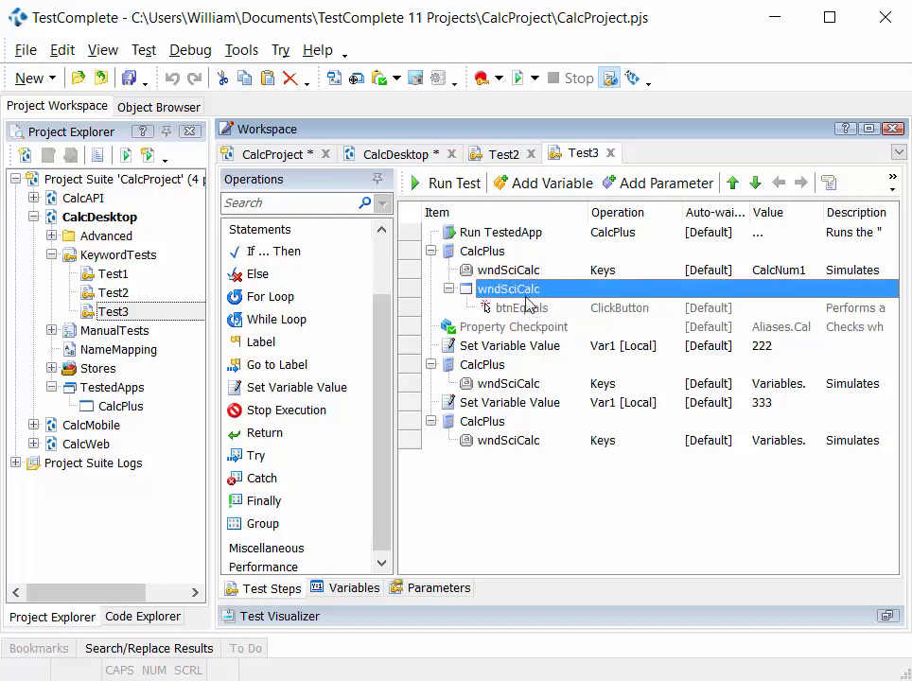
right_click(507, 288)
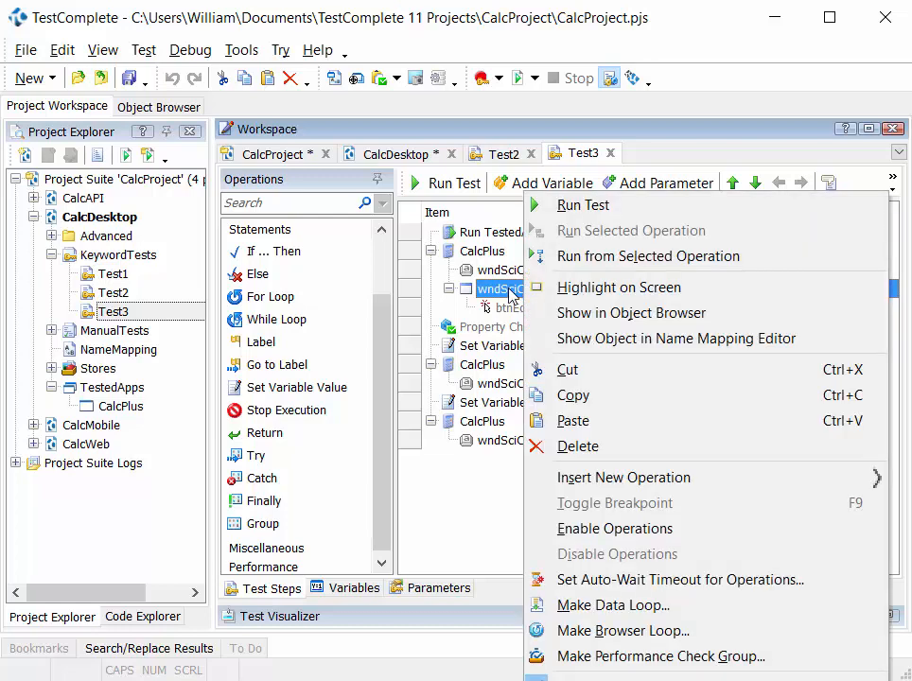
mouse_move(615, 530)
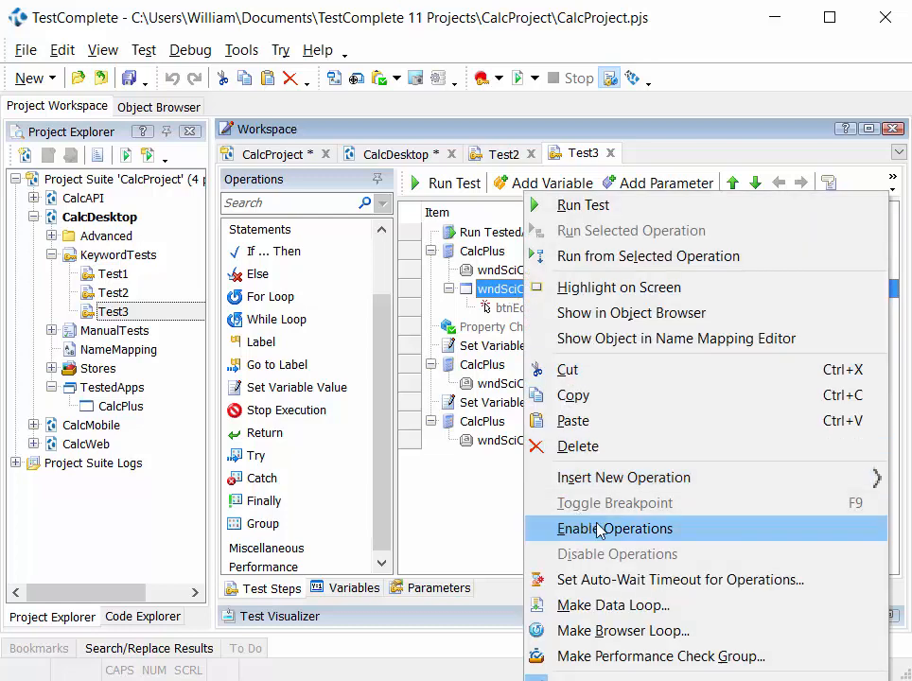
mouse_move(615, 554)
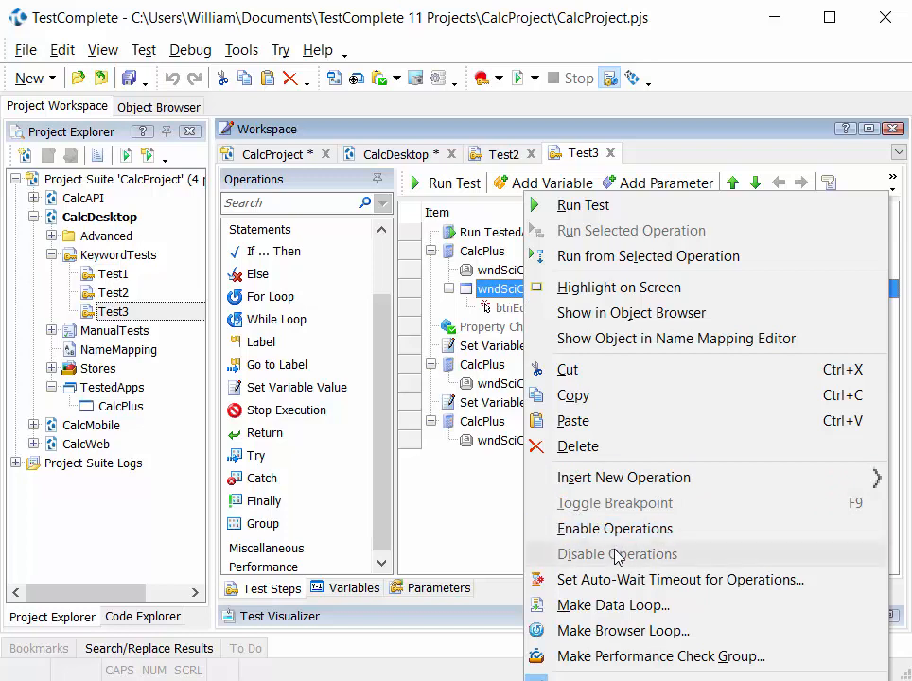
mouse_move(615, 528)
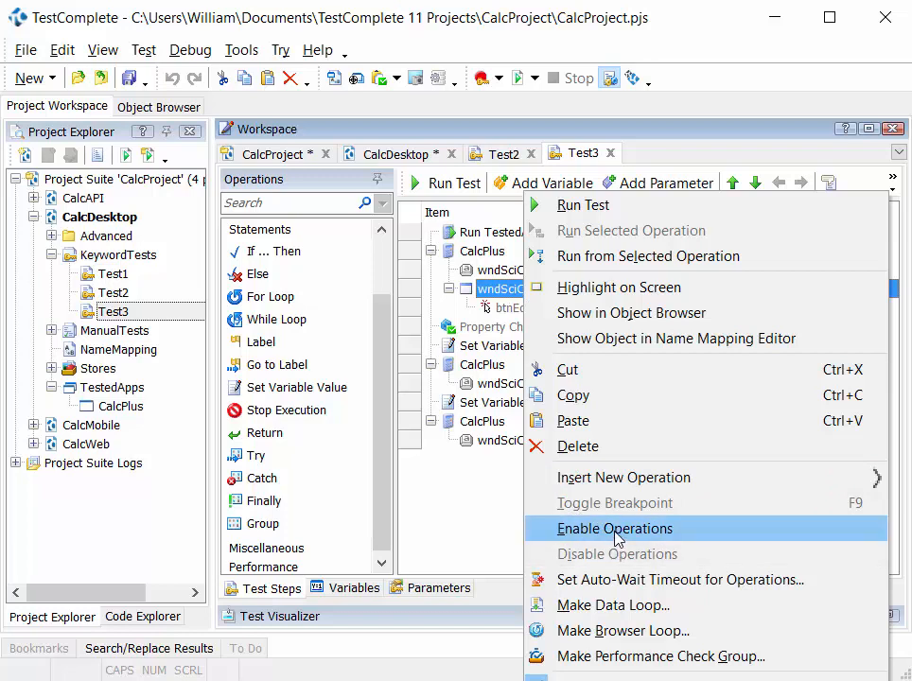
left_click(615, 530)
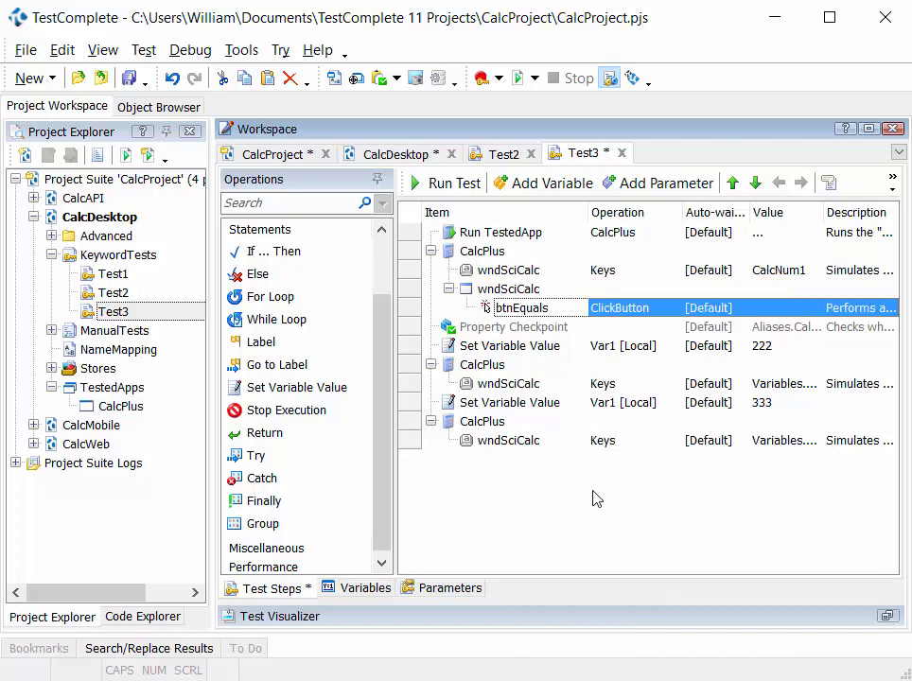
left_click(482, 363)
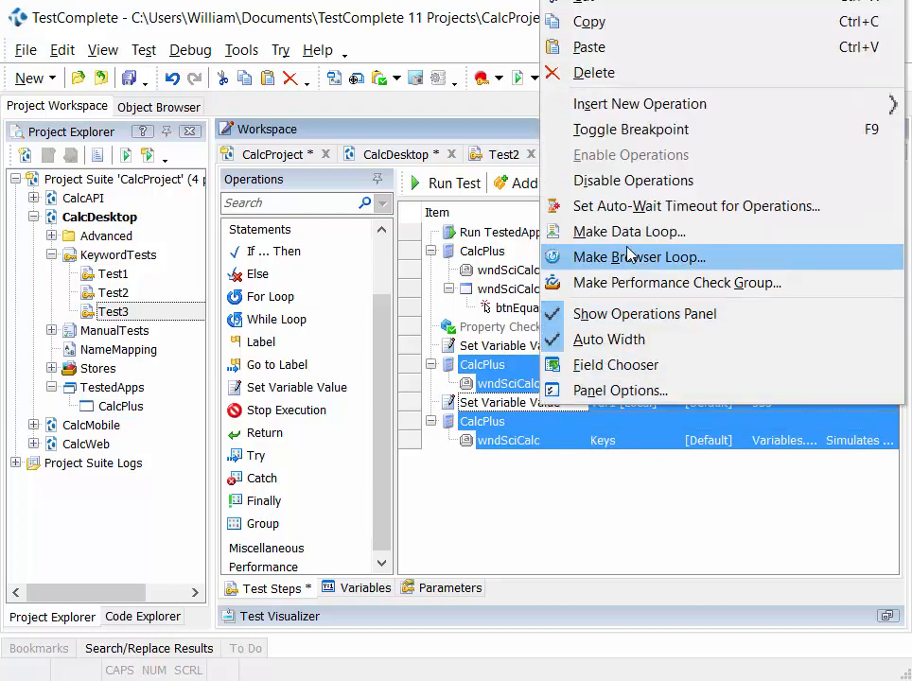
mouse_move(641, 179)
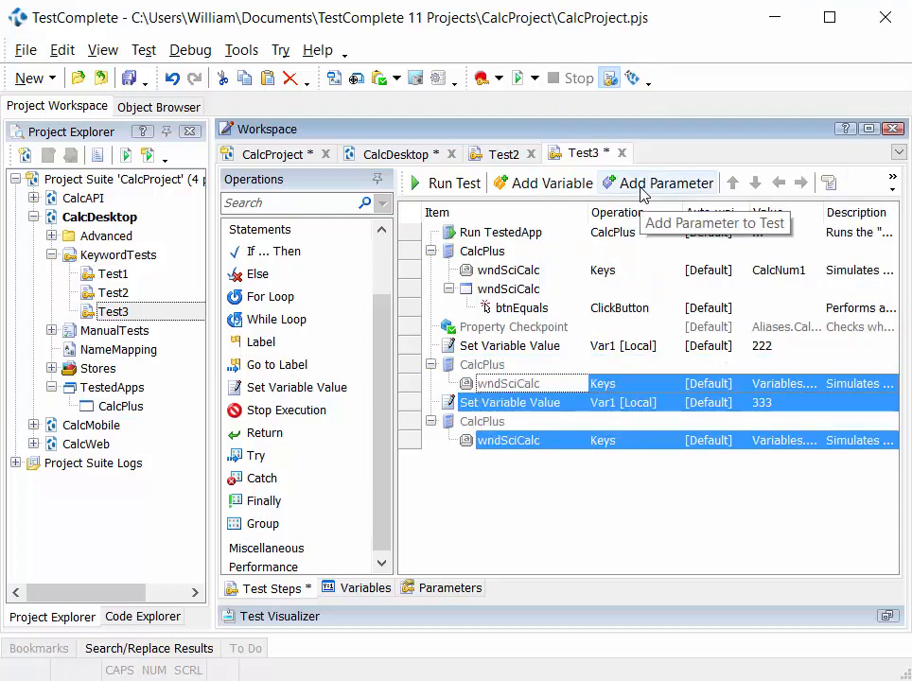
mouse_move(454, 181)
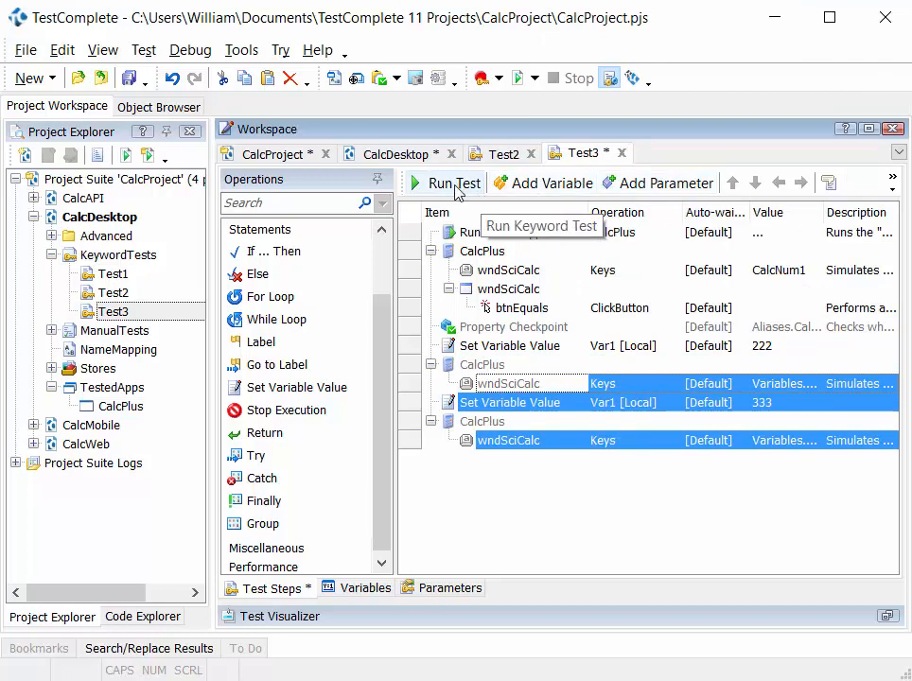
mouse_move(528, 325)
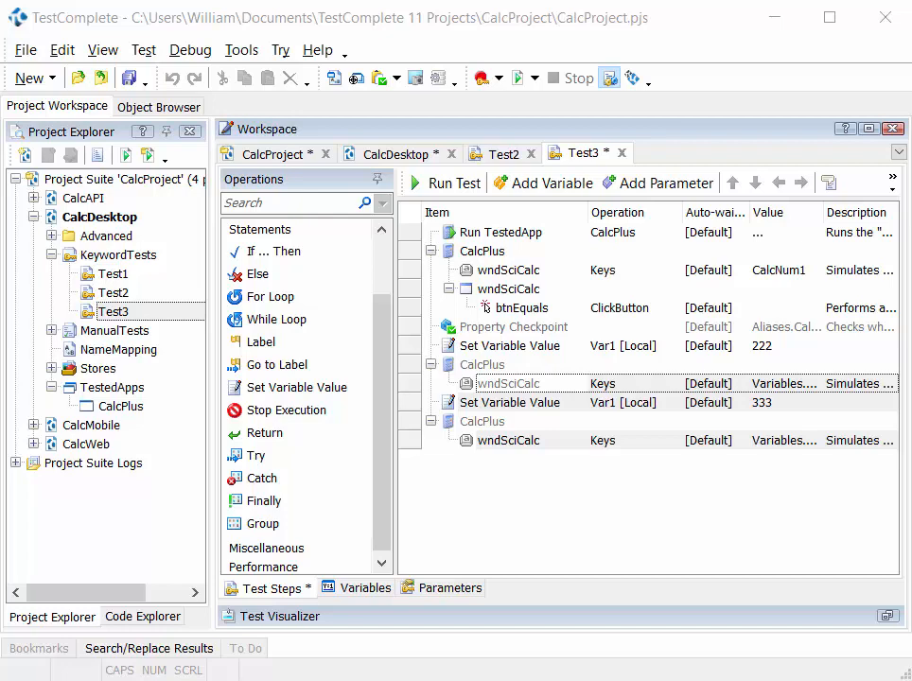
Delete every group and test item from CalcDesktop's Test Items page, confirming the removal
left_click(395, 153)
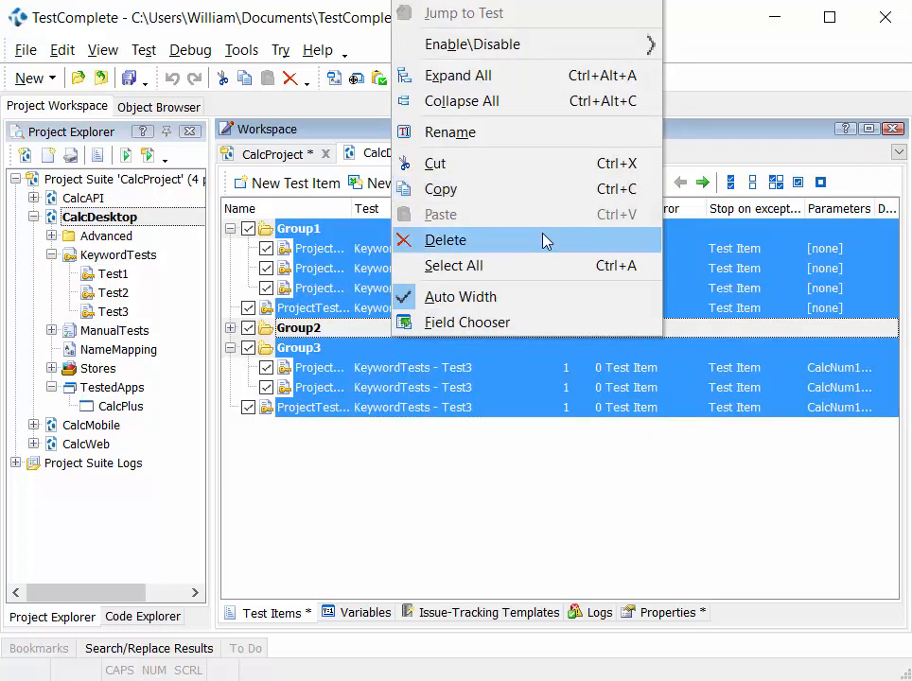
left_click(447, 238)
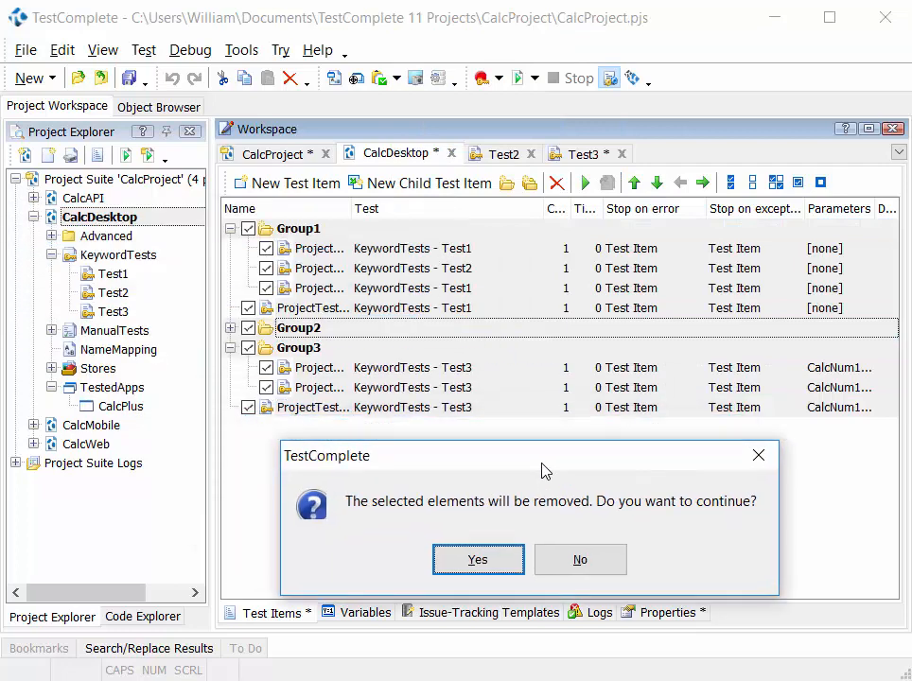
mouse_move(354, 287)
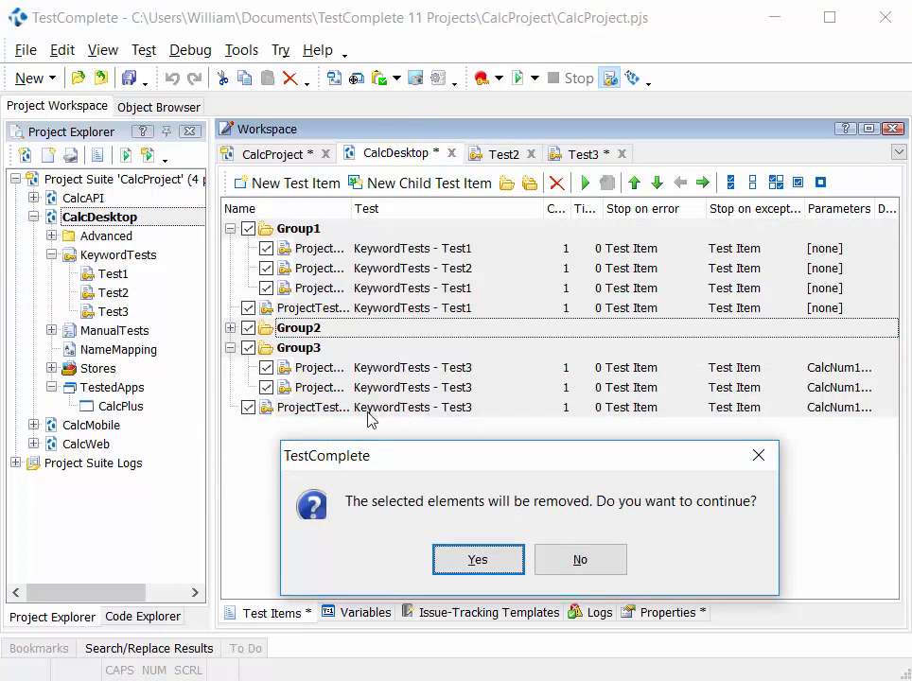
mouse_move(447, 299)
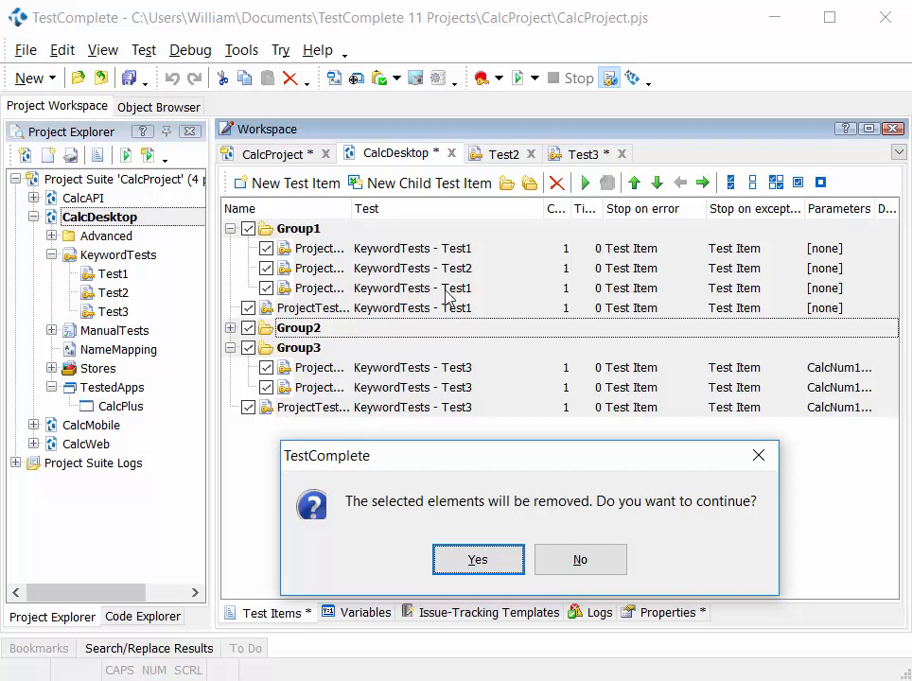
left_click(477, 560)
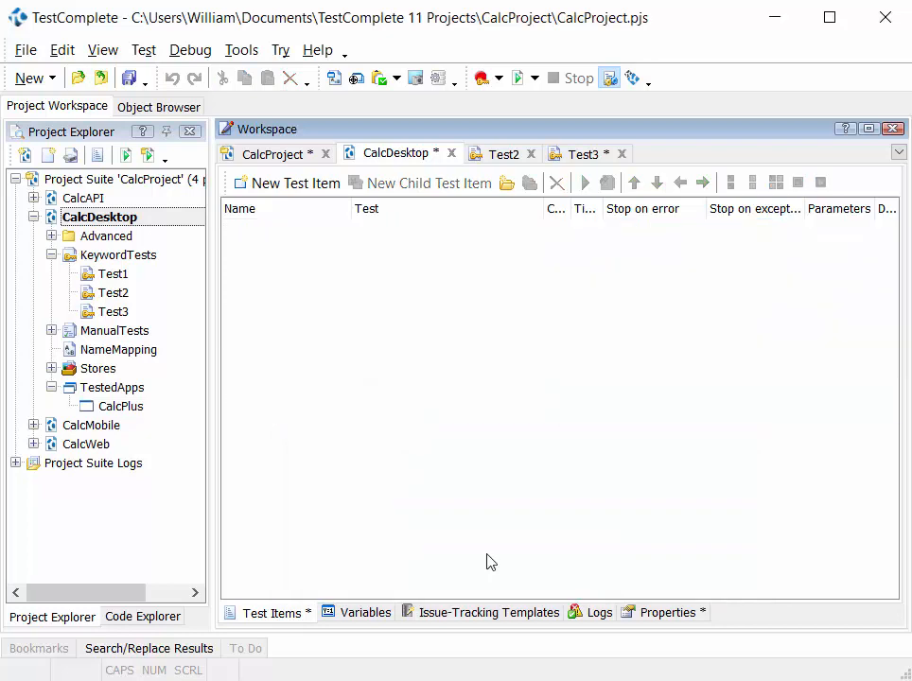
mouse_move(307, 446)
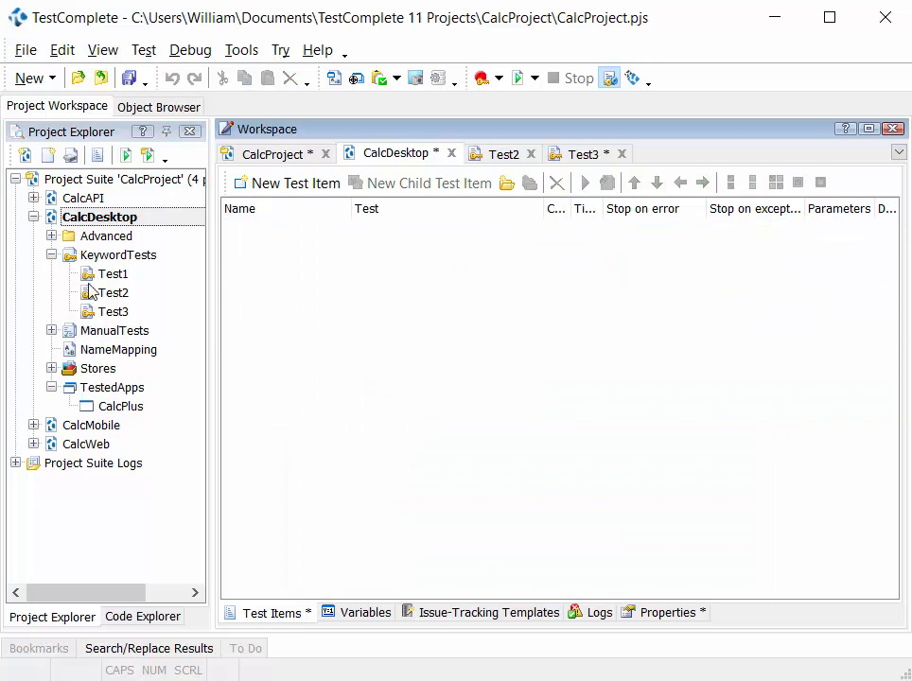
Add a new CalcDesktop test item that runs the Test1 keyword test
left_click(113, 310)
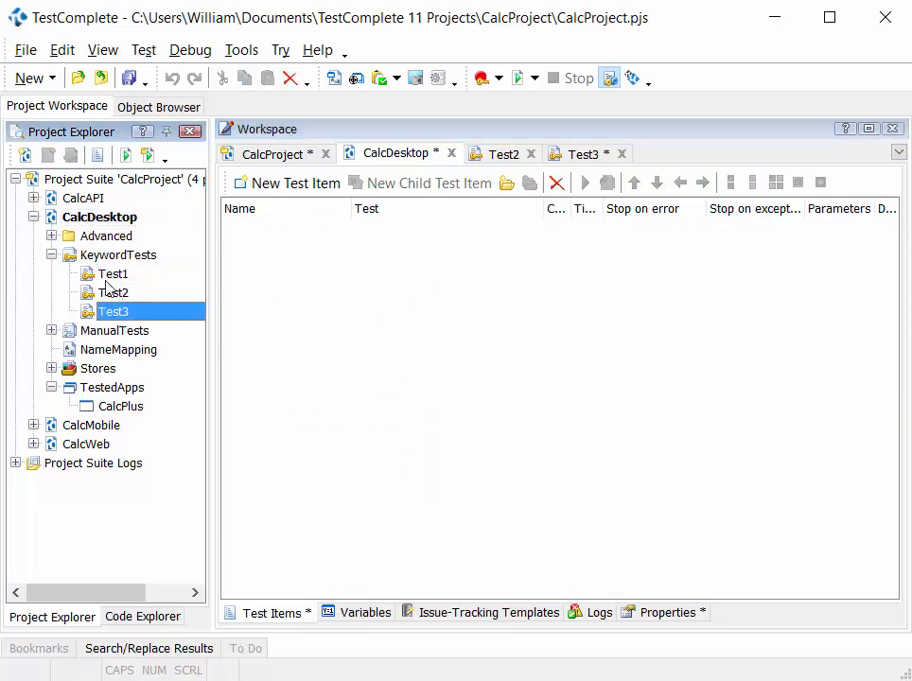
left_click(114, 272)
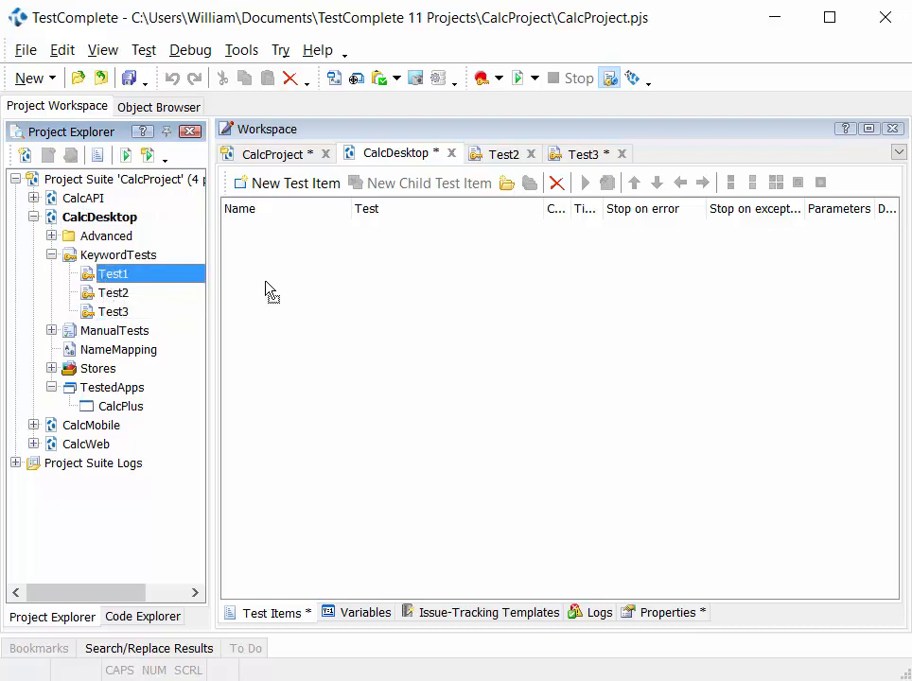
left_click(283, 182)
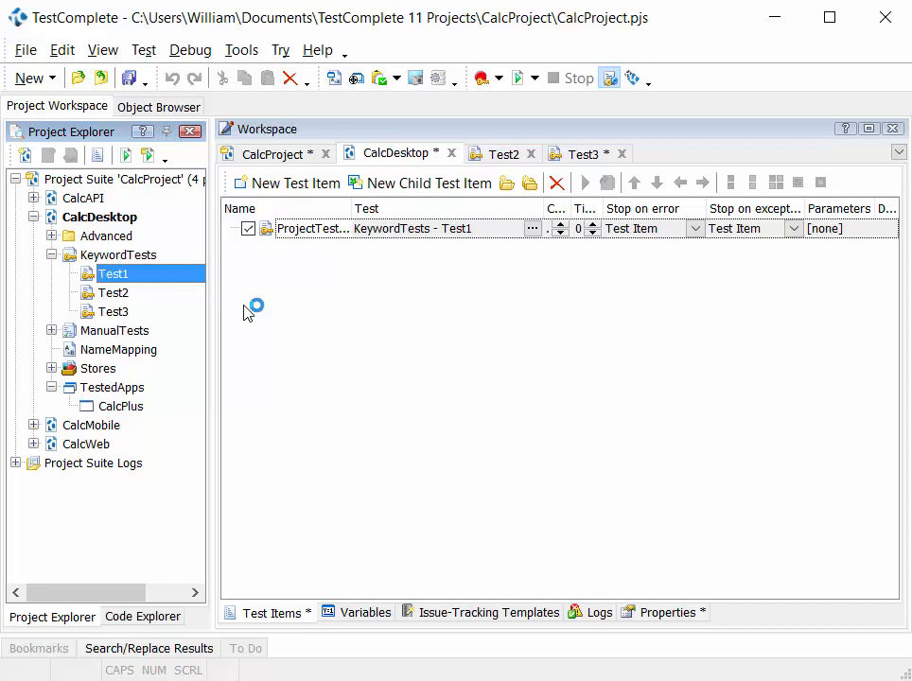
mouse_move(523, 79)
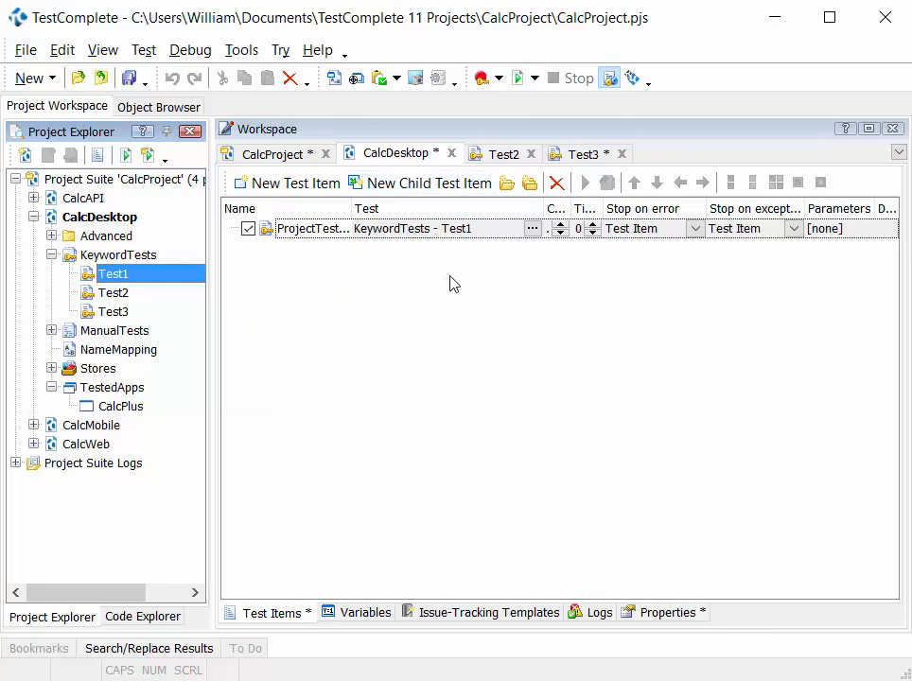
Add Test2 from the Project Explorer to CalcDesktop's test items alongside Test1 and Test3
left_click(113, 291)
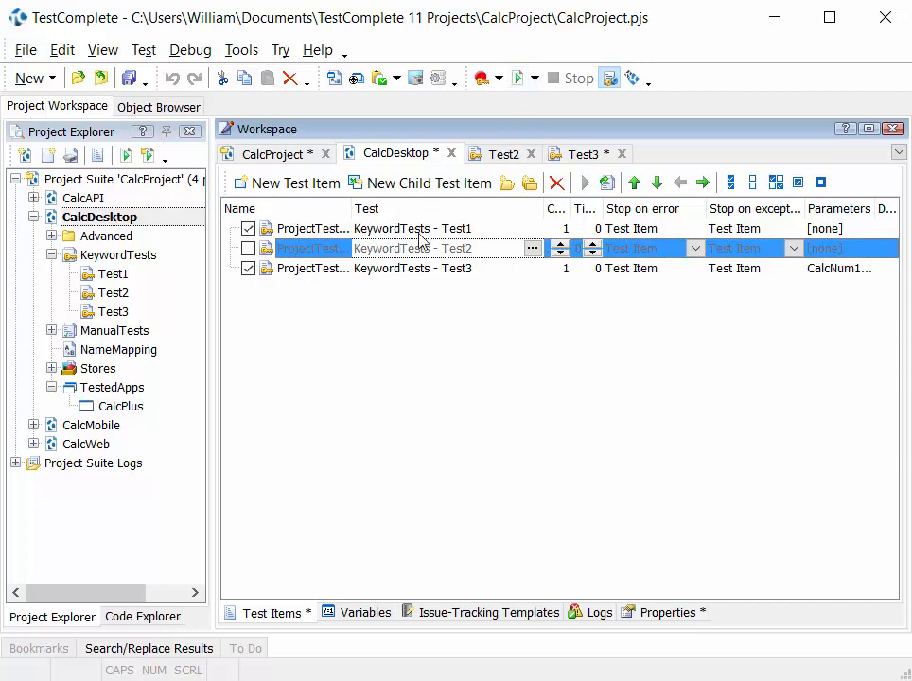
mouse_move(458, 280)
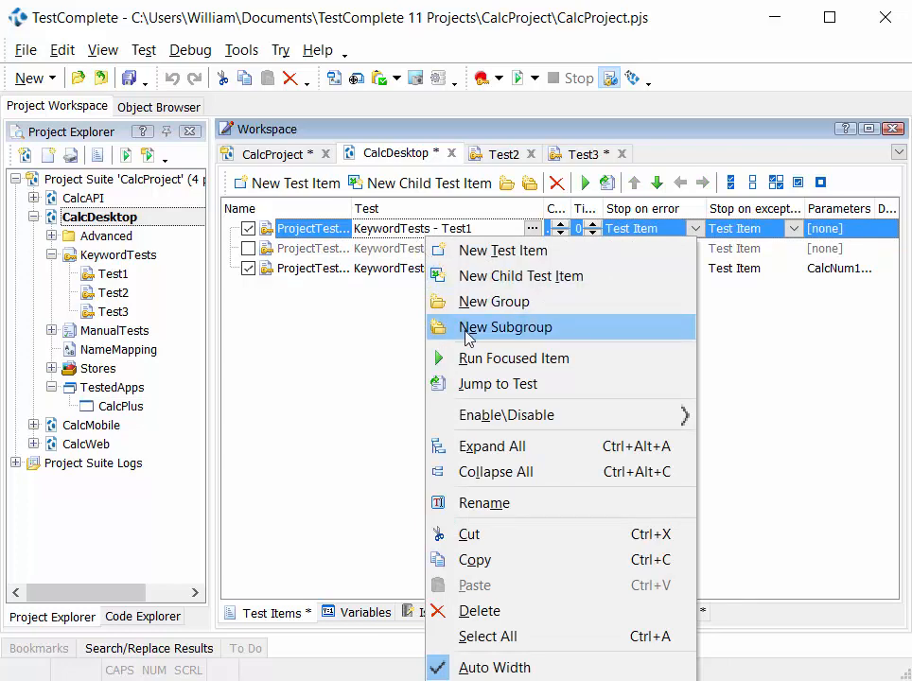
mouse_move(490, 367)
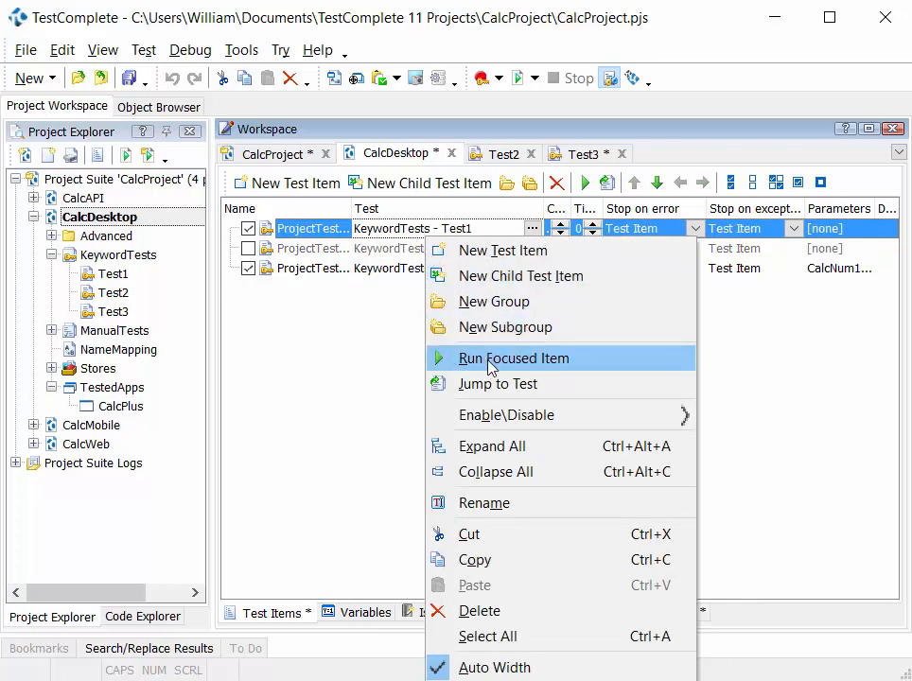
mouse_move(329, 350)
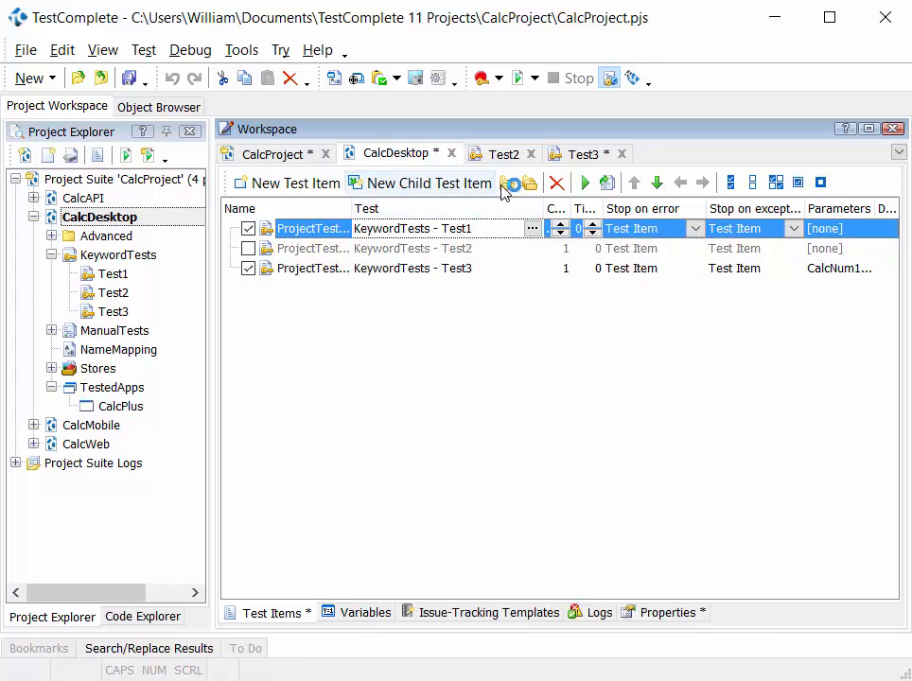
mouse_move(511, 184)
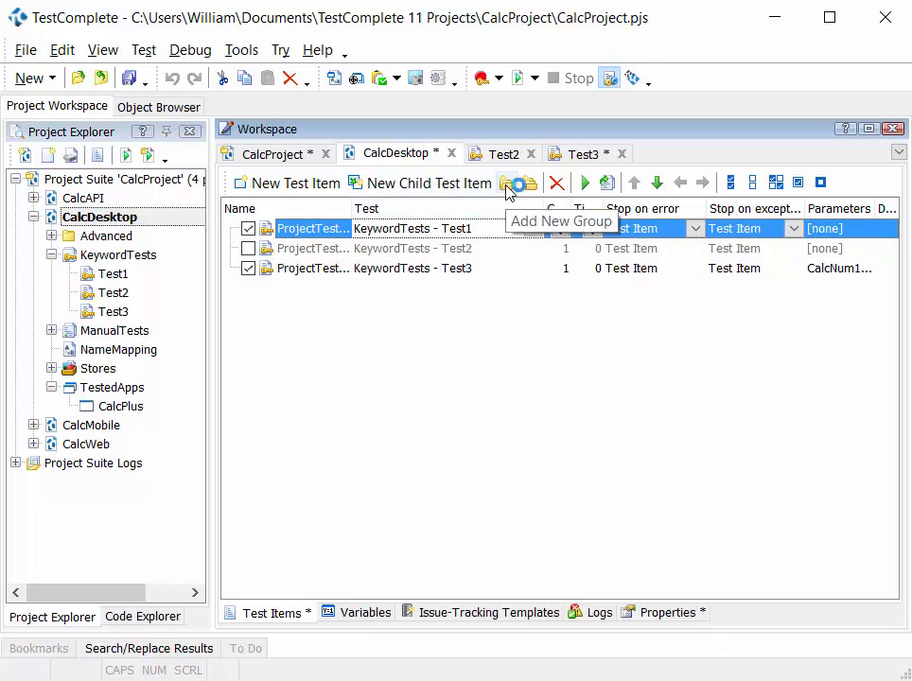
Create Group1 for the three items, re-enable the Test2 item and begin renaming Test1
left_click(507, 181)
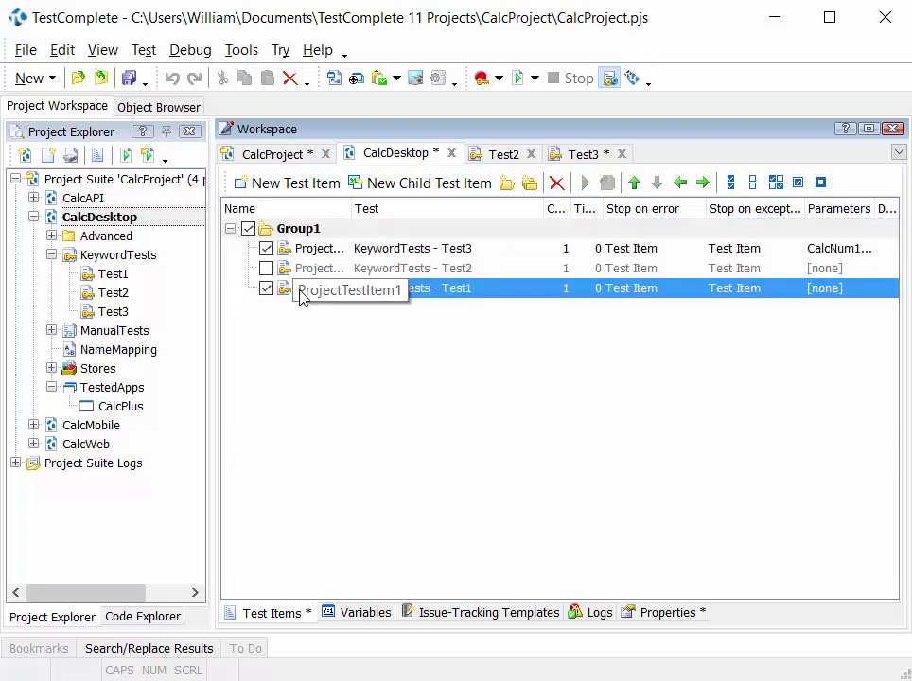
left_click(412, 269)
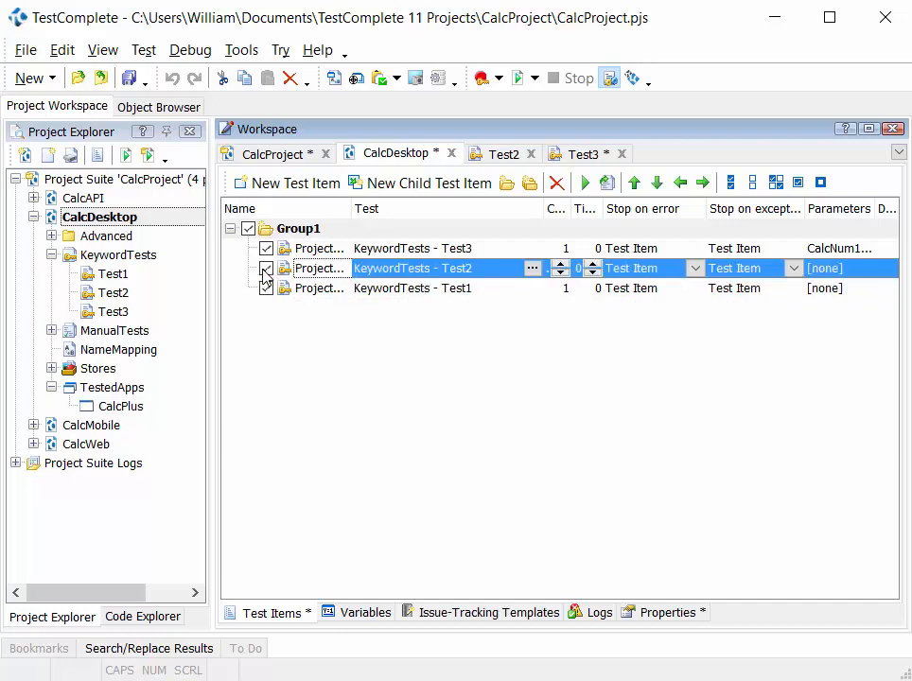
mouse_move(111, 291)
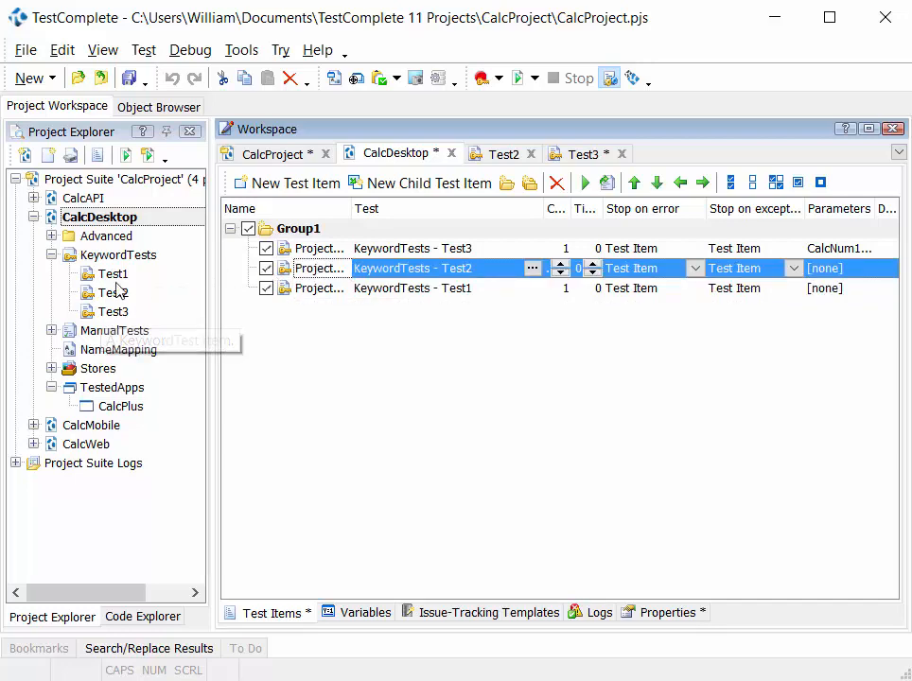
left_click(112, 273)
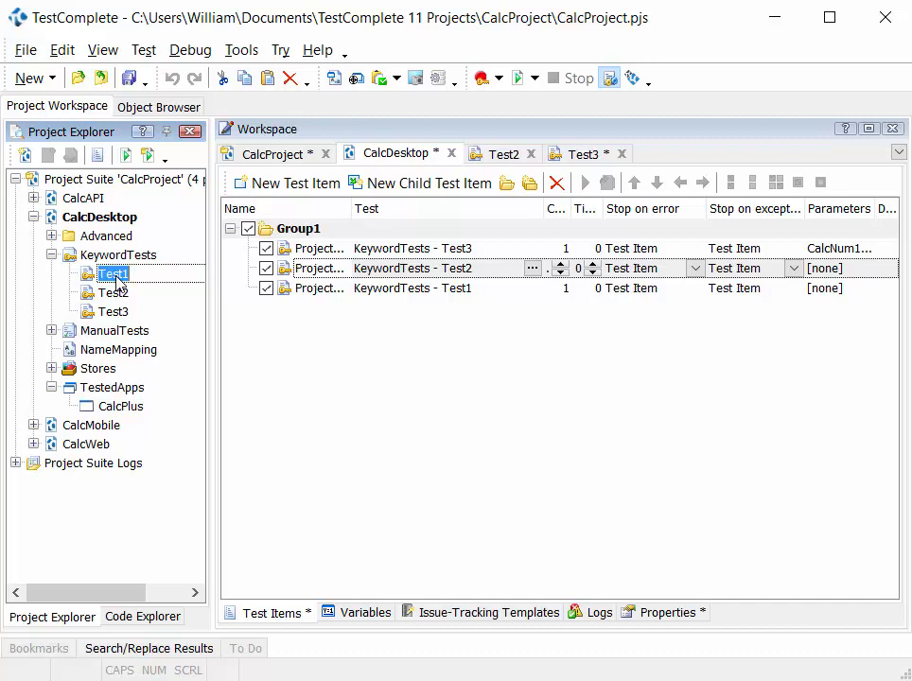
type("StartCalc")
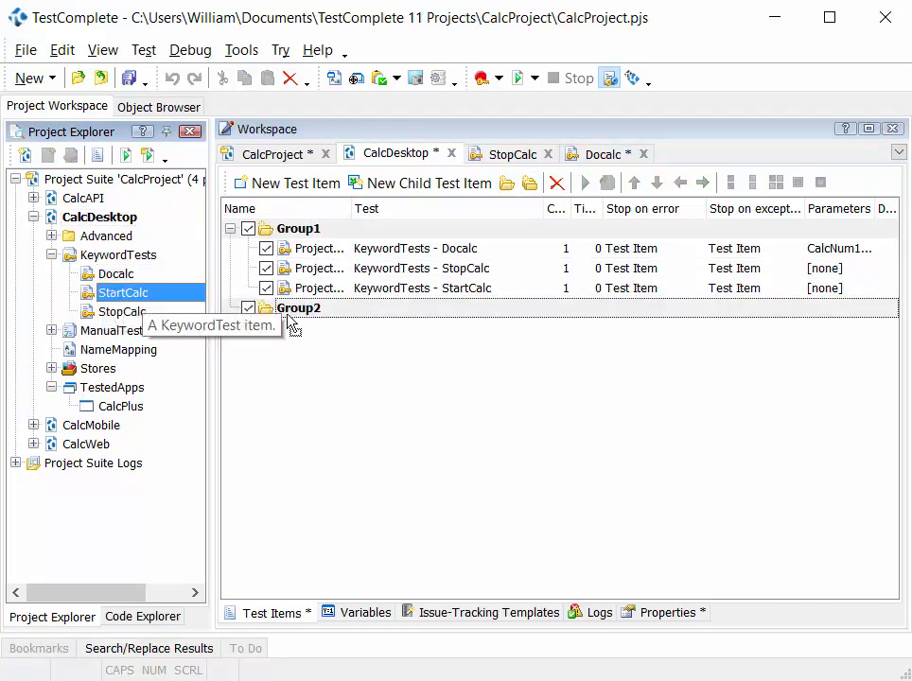
mouse_move(217, 329)
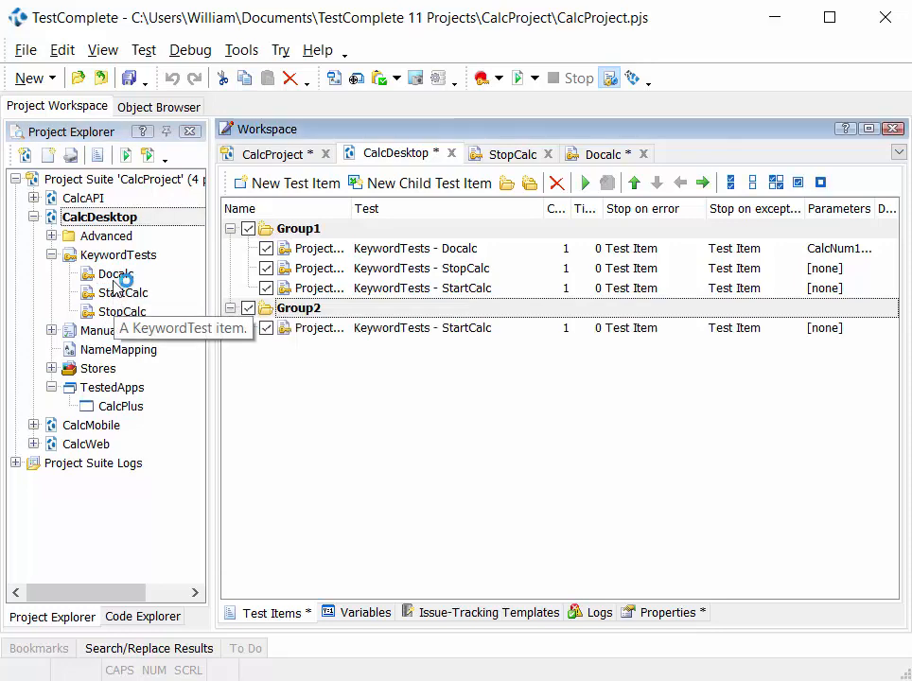
Add the Docalc and StopCalc keyword tests to Group2 beneath StartCalc
left_click(113, 272)
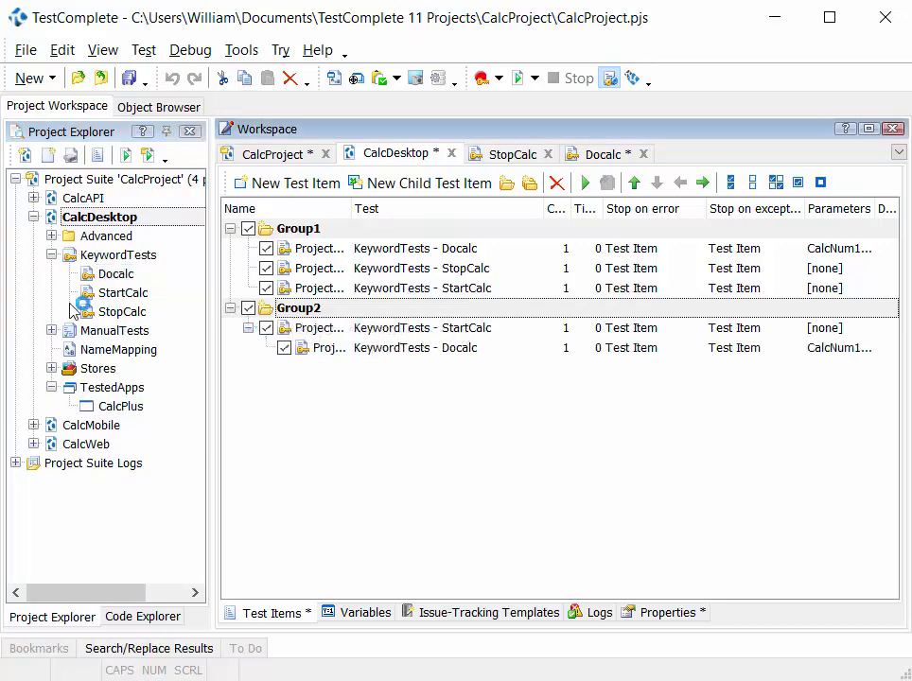
left_click(121, 311)
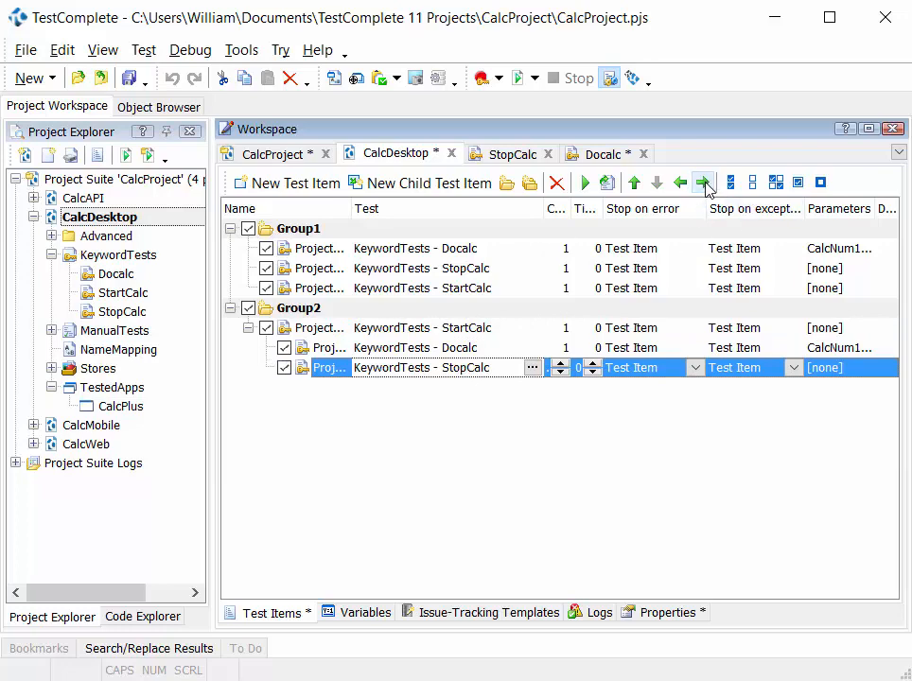
mouse_move(704, 182)
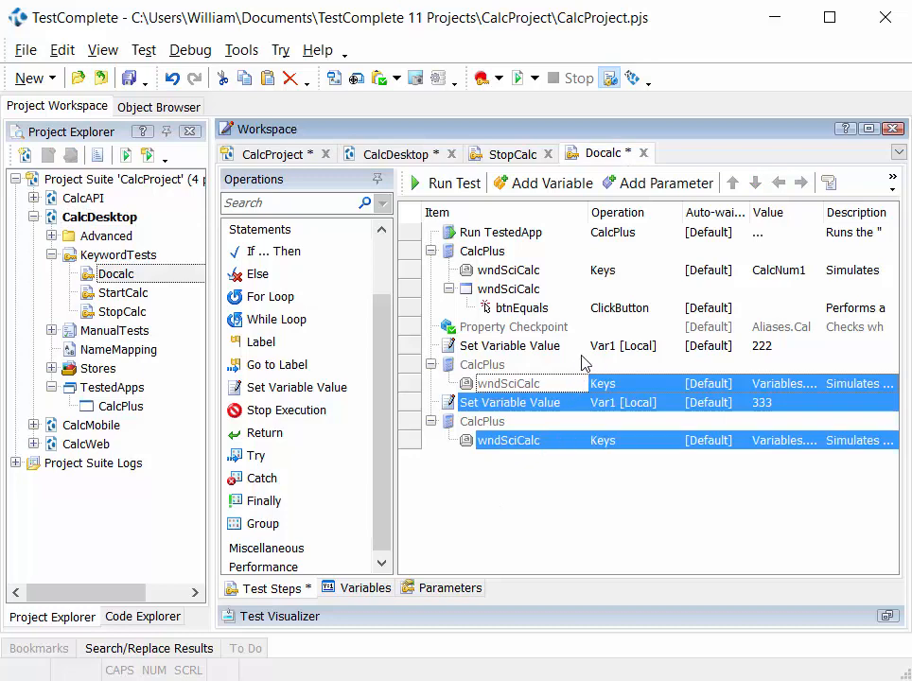
Extend Docalc's CalcNum1 parameter default value to 111+222= in the Parameters tab
left_click(481, 363)
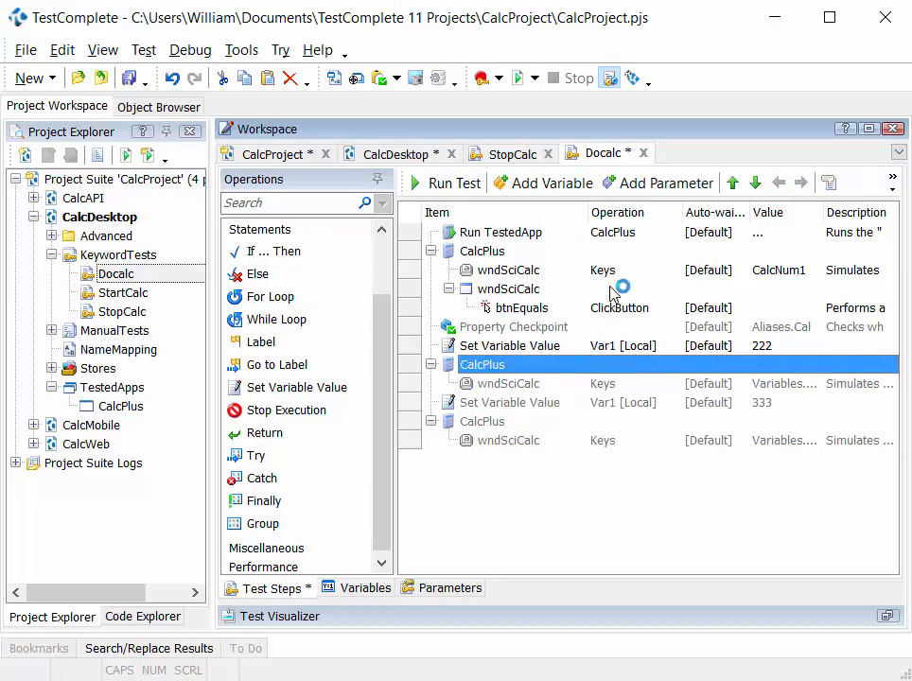
left_click(507, 268)
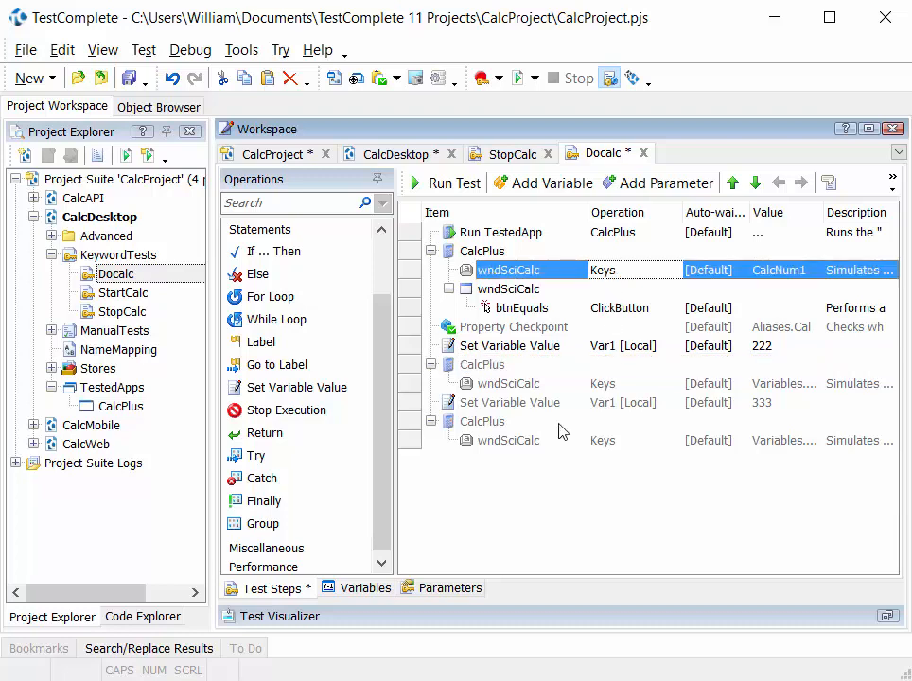
left_click(451, 588)
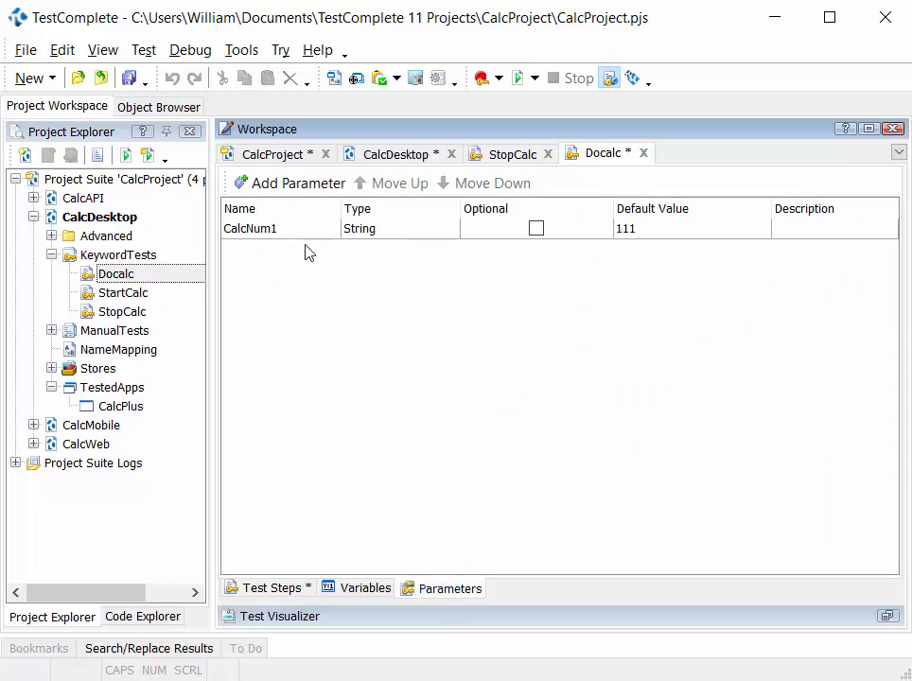
left_click(250, 227)
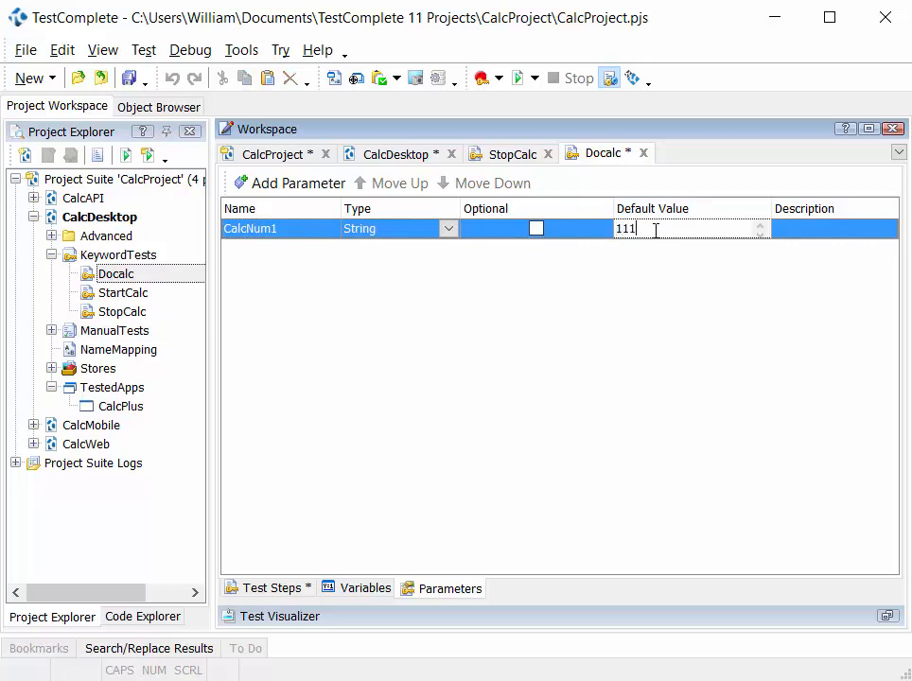
type("+222")
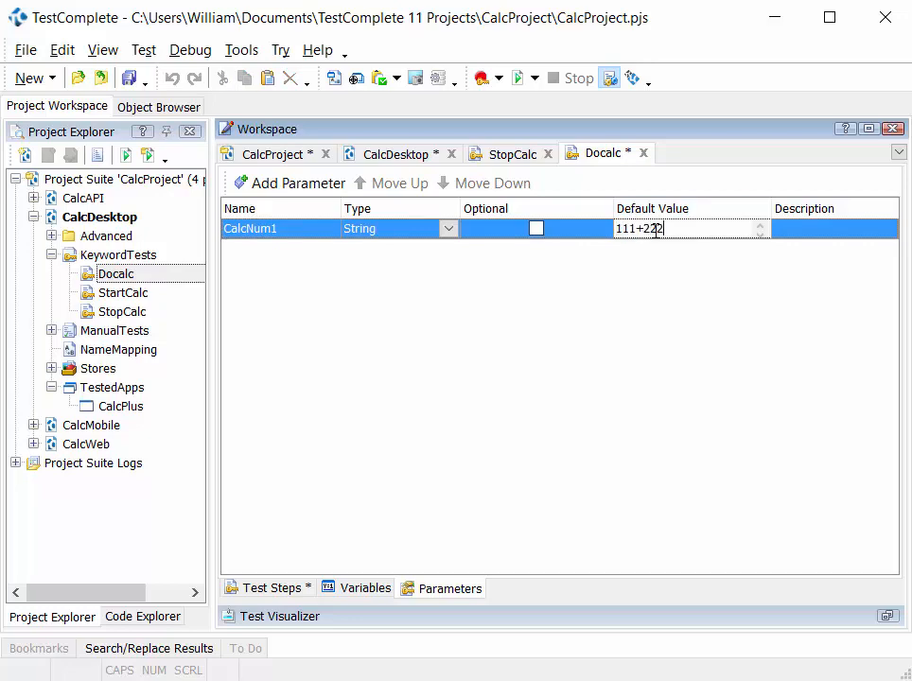
type("=")
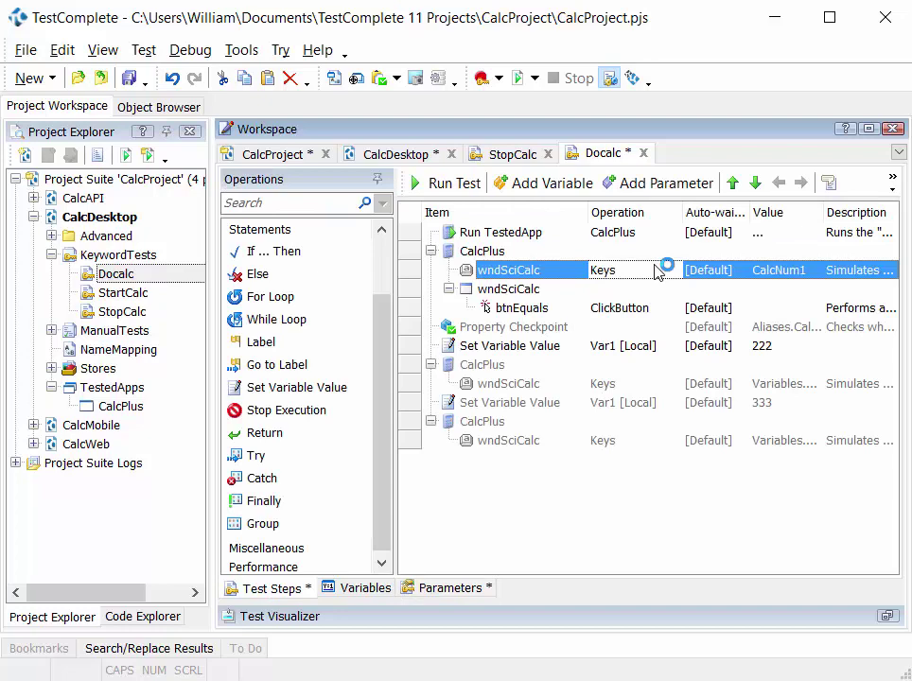
mouse_move(495, 210)
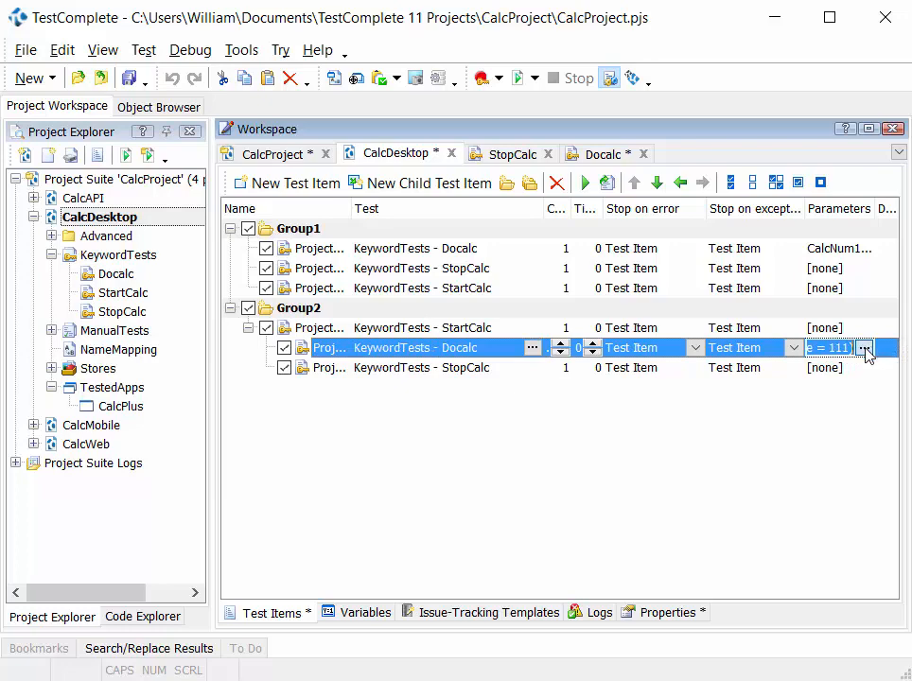
Give Group2's Docalc test item its own CalcNum1 value of 222+333=
left_click(866, 348)
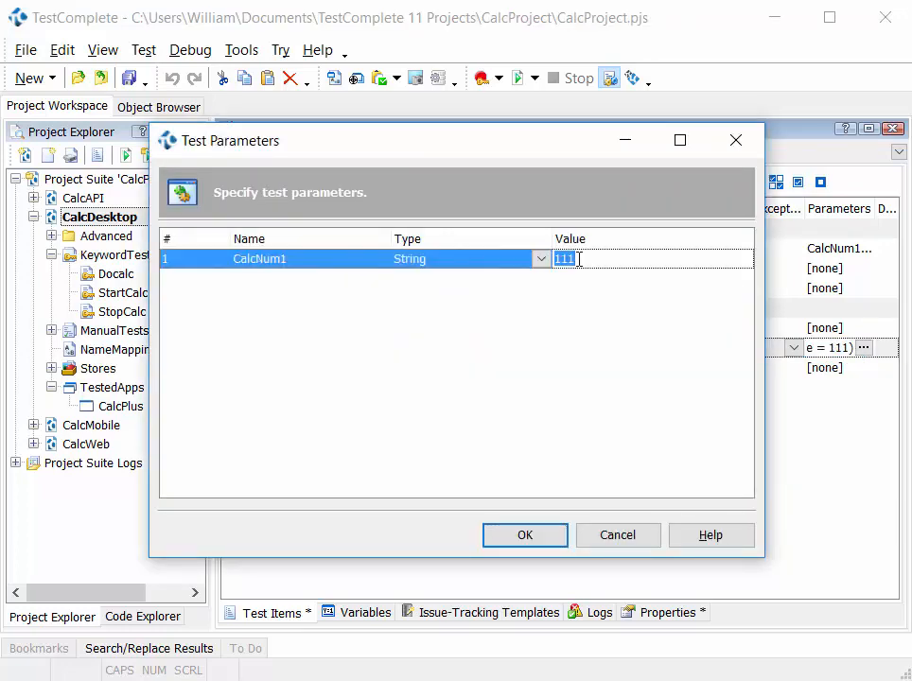
type("222")
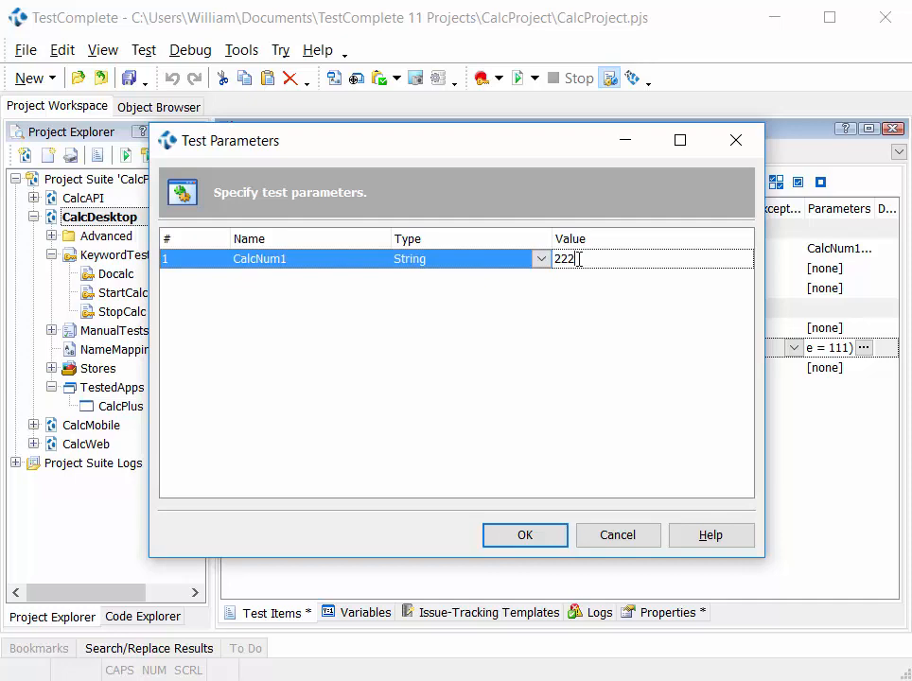
type("+333=")
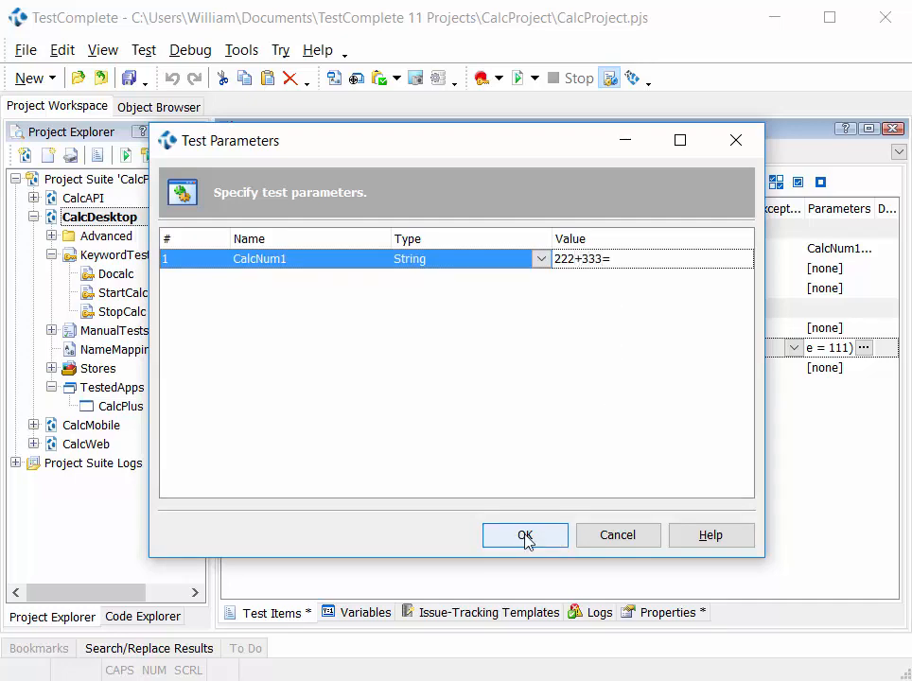
left_click(524, 534)
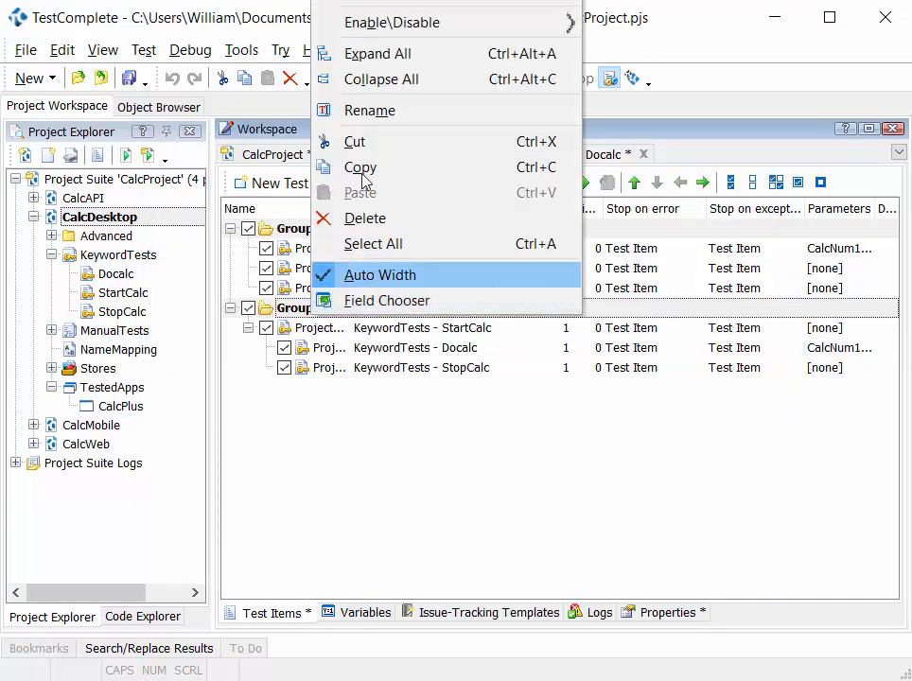
Duplicate Group2 with all its items as Group2_1
left_click(379, 274)
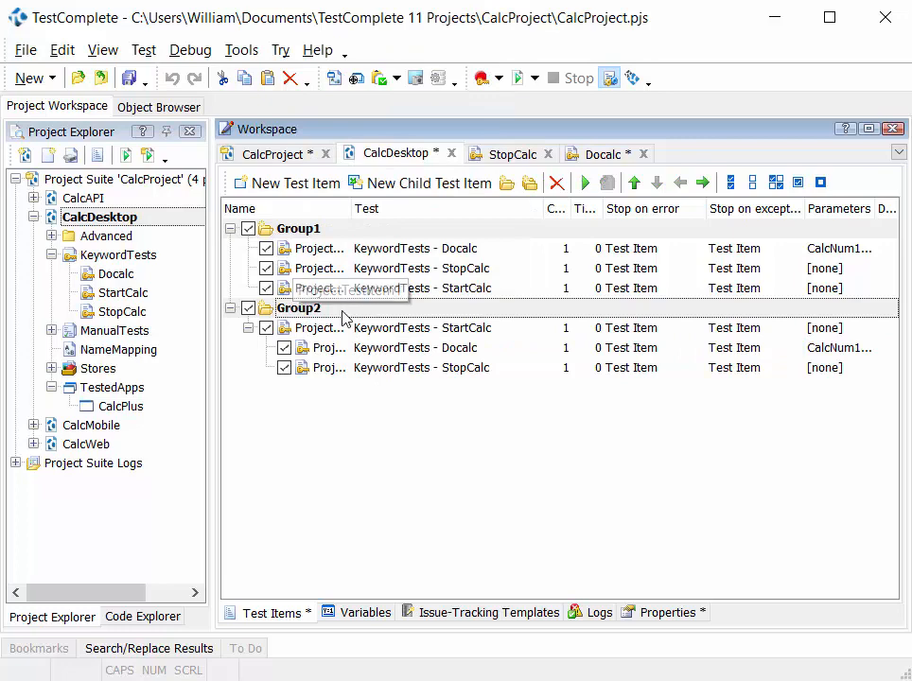
right_click(344, 307)
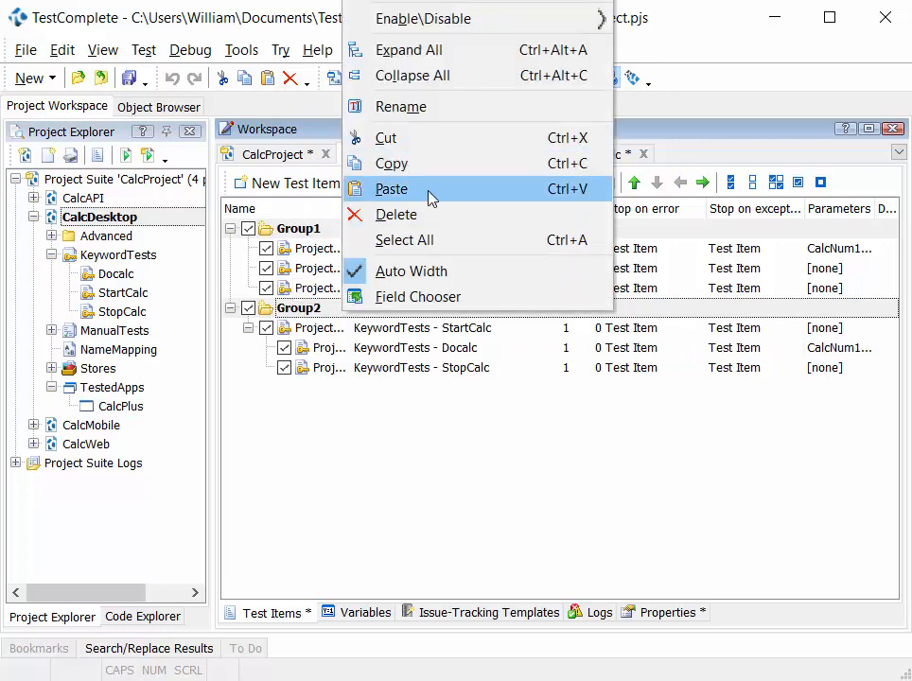
left_click(392, 189)
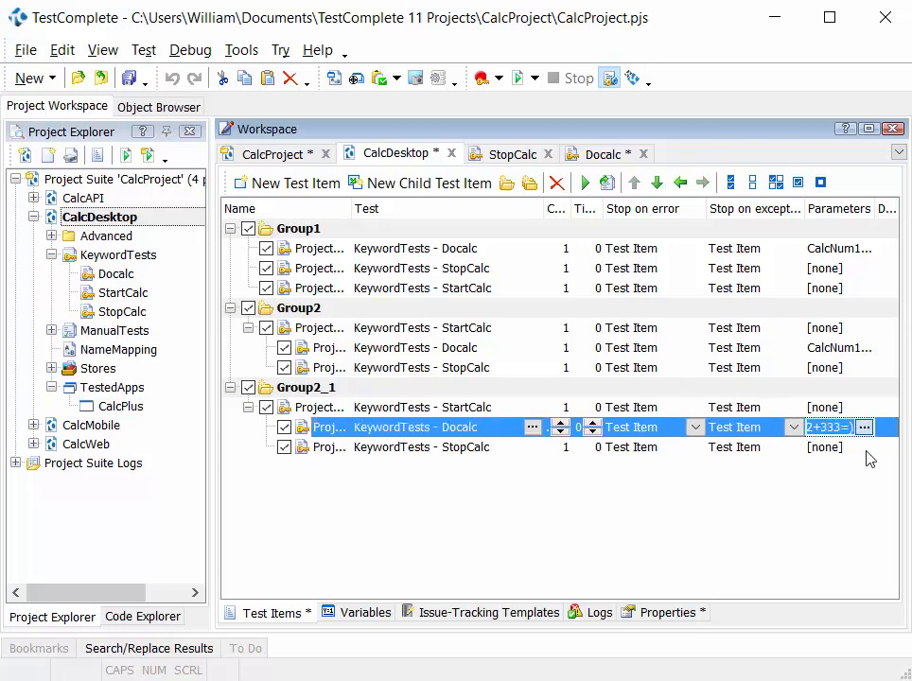
Give the copied Docalc item the CalcNum1 value '444+33=' and confirm it
left_click(863, 427)
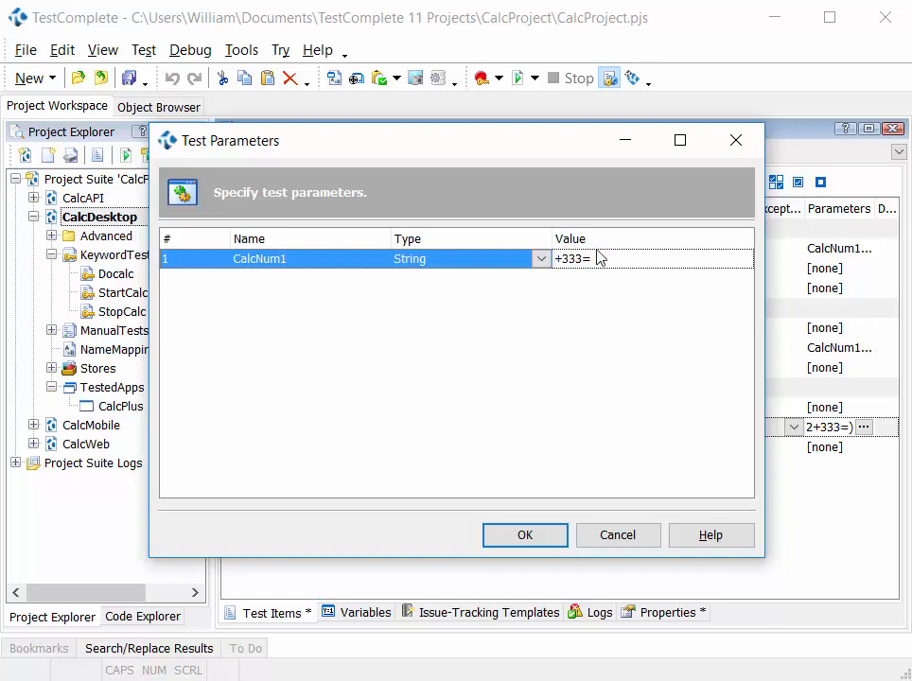
type("444+33=")
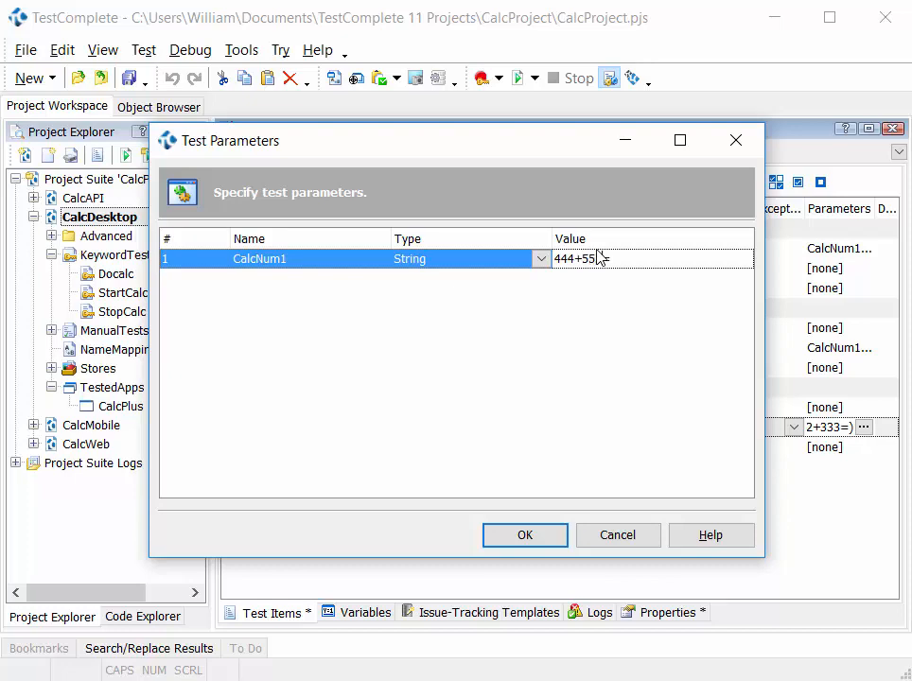
left_click(524, 536)
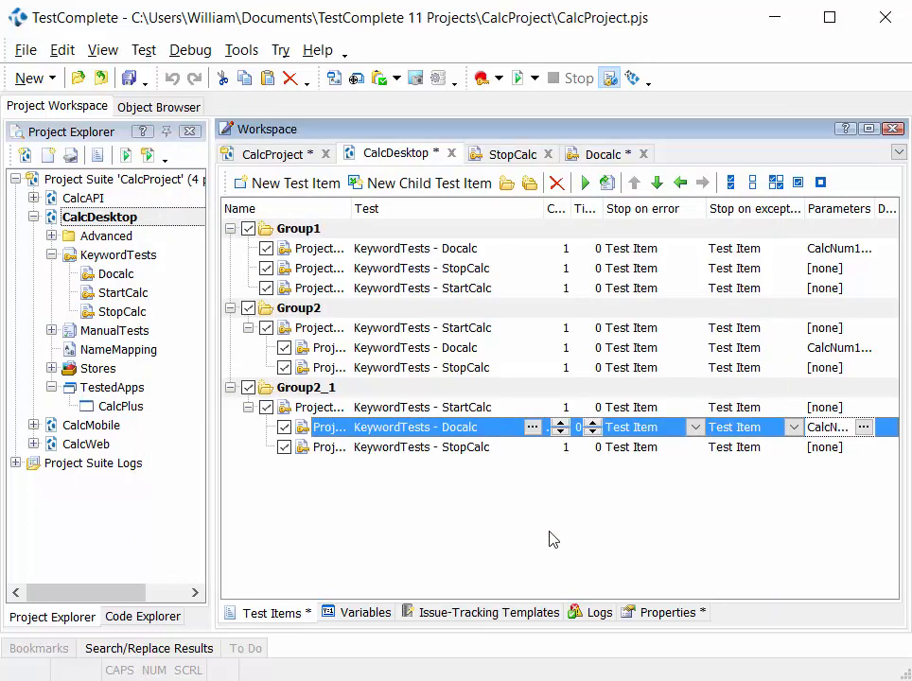
mouse_move(548, 505)
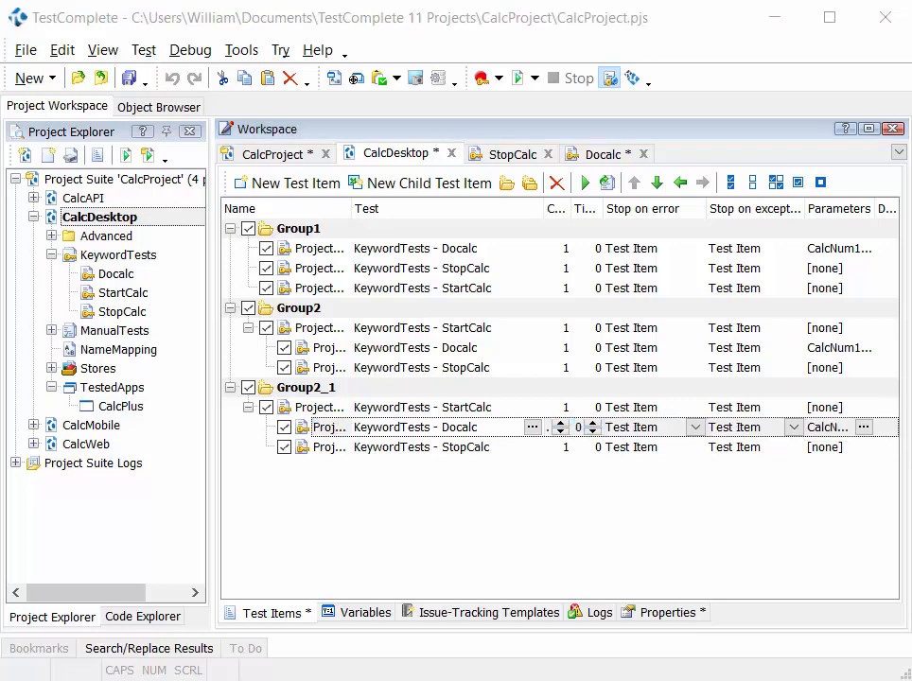
mouse_move(577, 121)
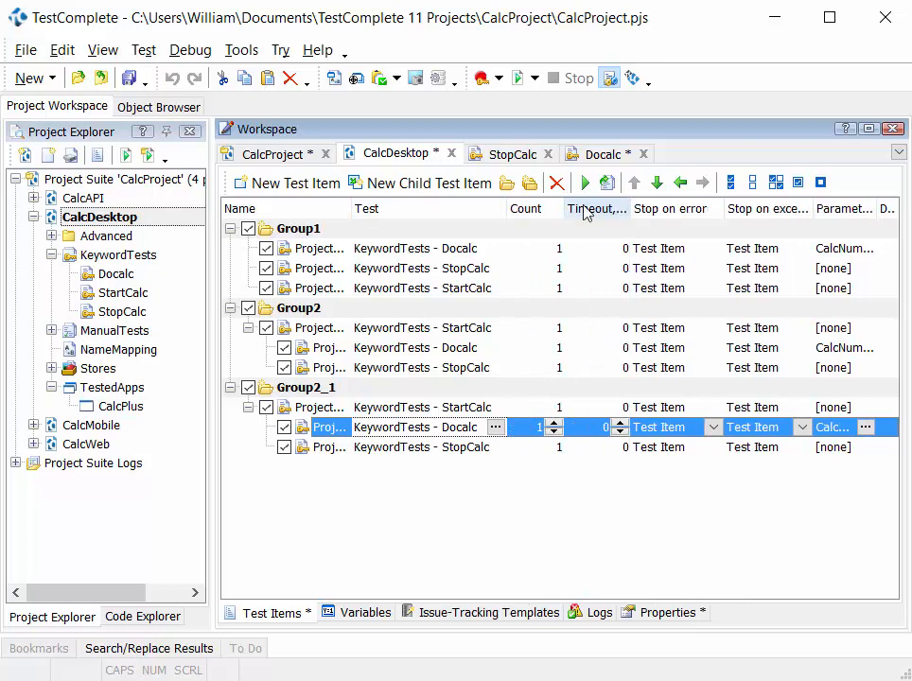
mouse_move(539, 265)
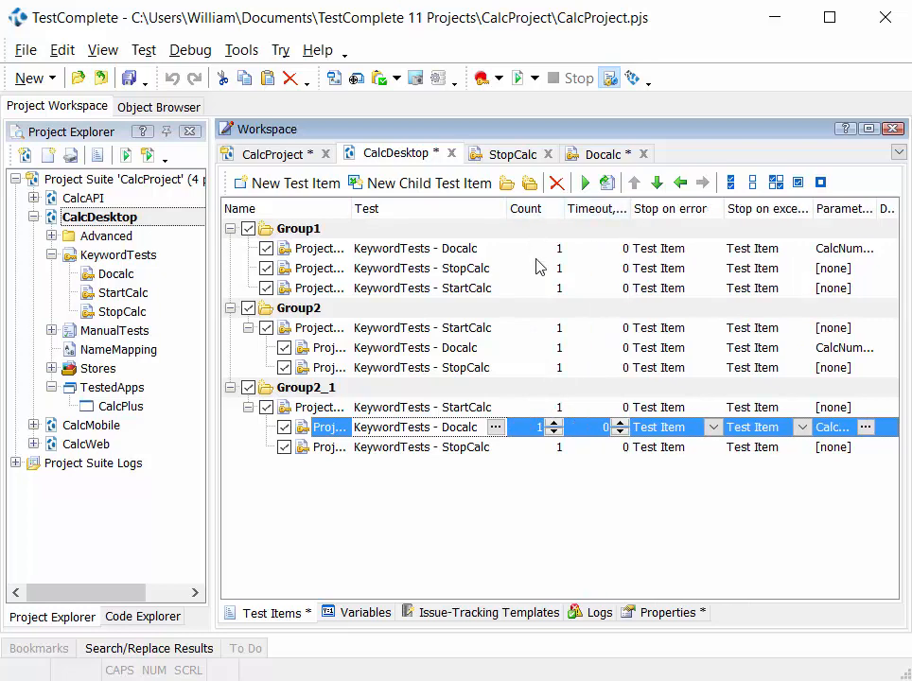
mouse_move(541, 304)
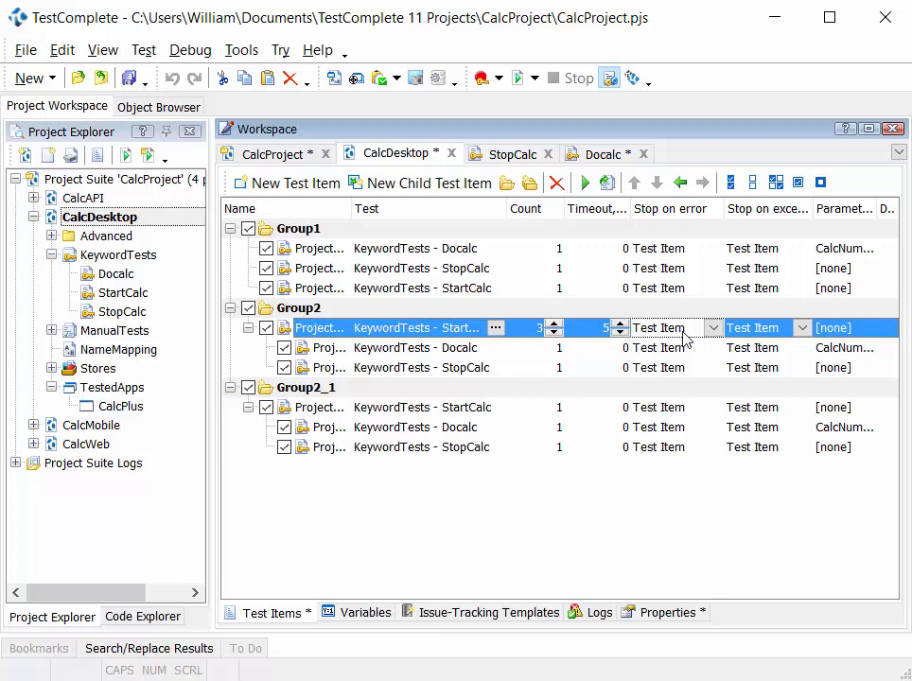
Set Group2's StartCalc stop-on-error first to Project, then to None
left_click(713, 327)
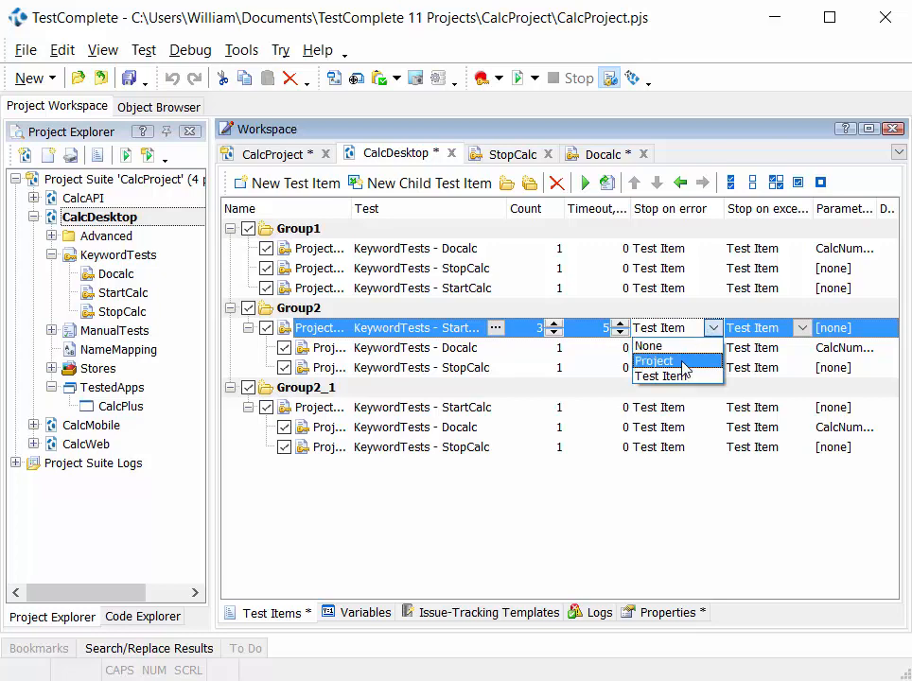
left_click(655, 360)
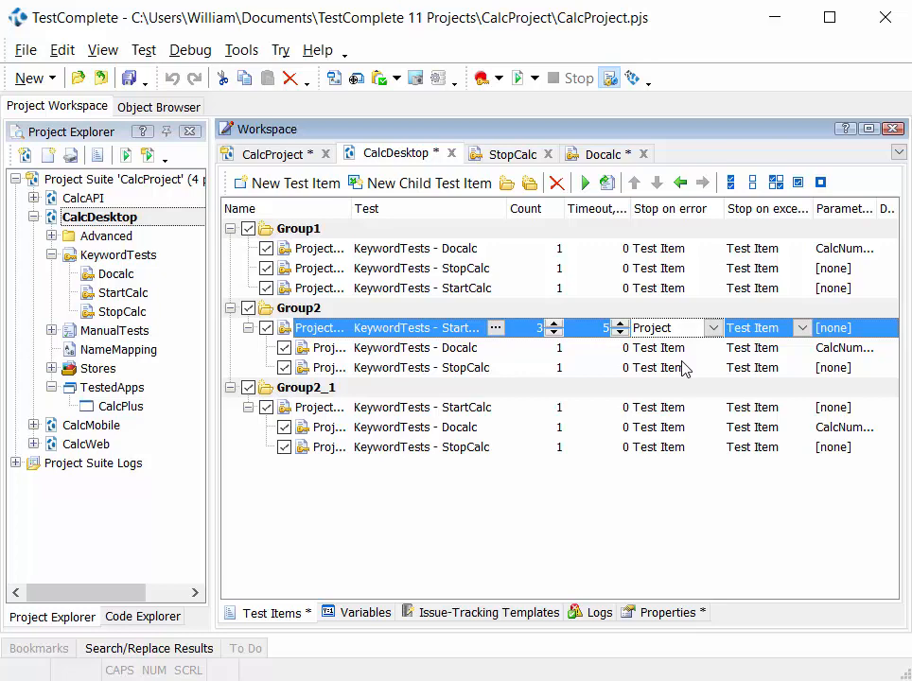
left_click(714, 327)
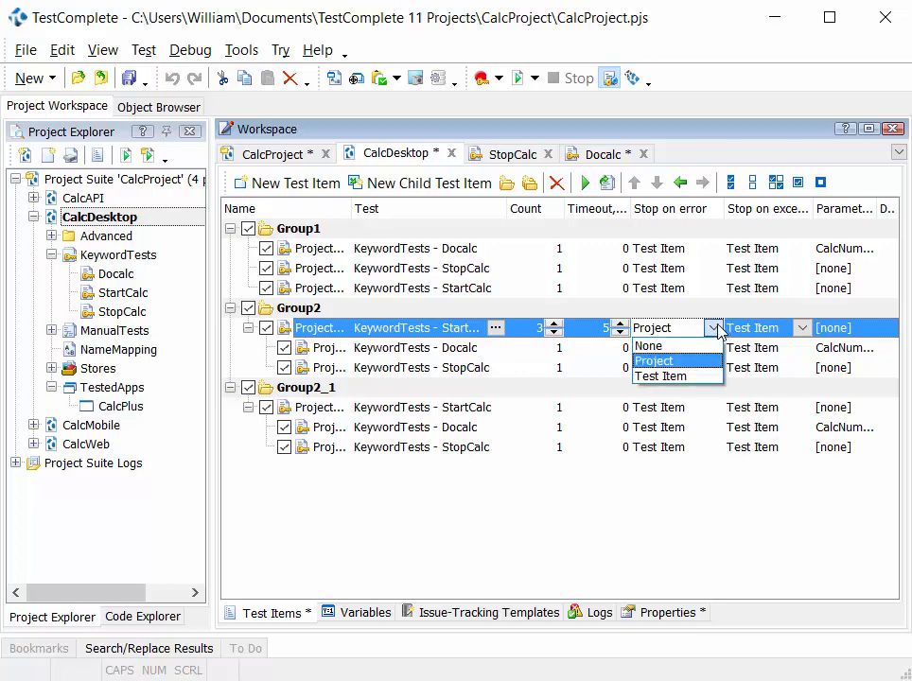
left_click(647, 345)
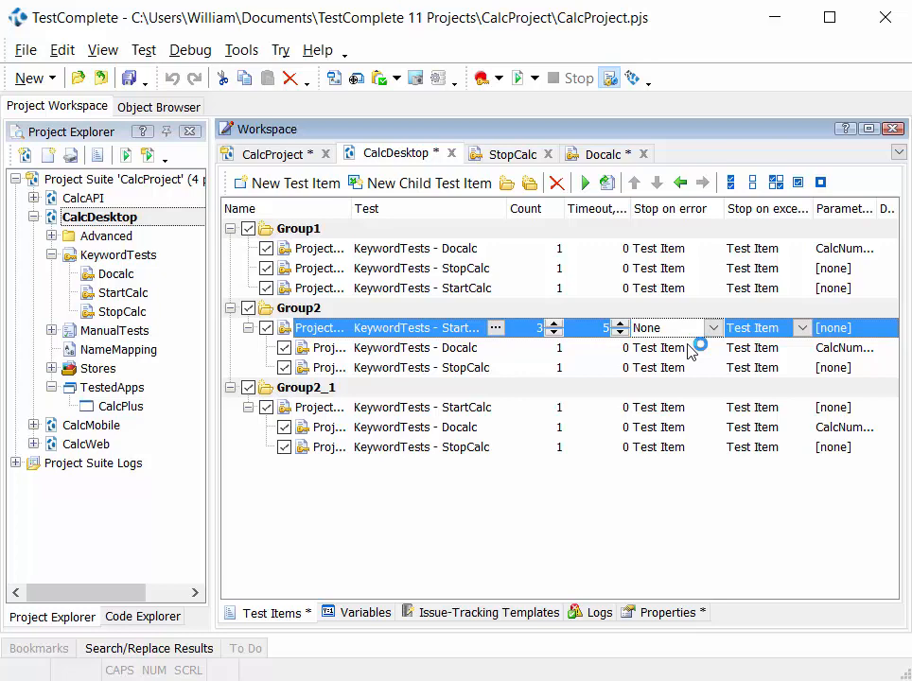
Widen the stop-on-exception column and show StartCalc's stop-on-exception choices
left_click(803, 328)
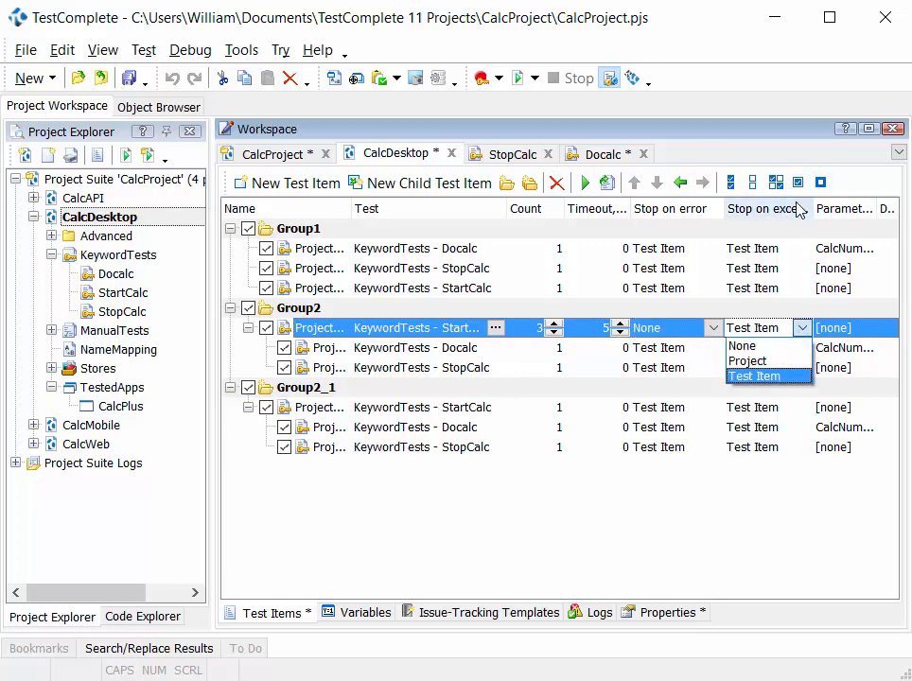
mouse_move(812, 208)
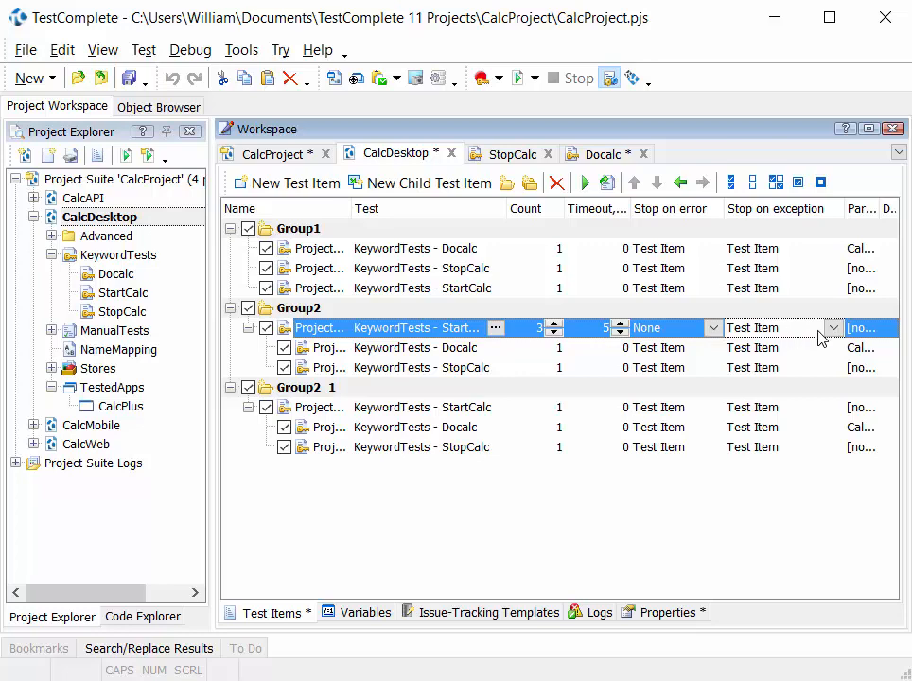
left_click(832, 327)
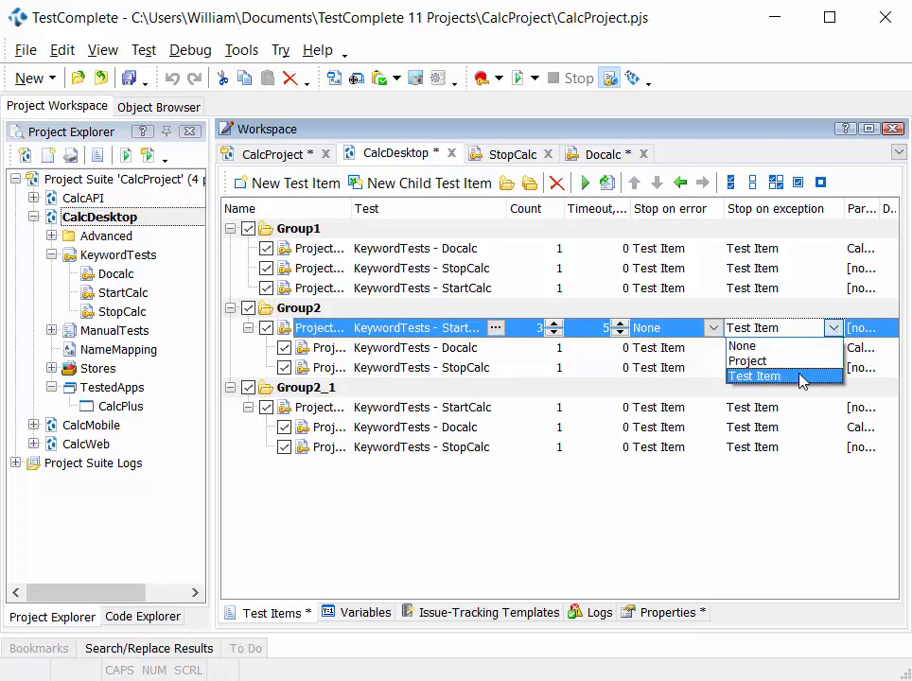